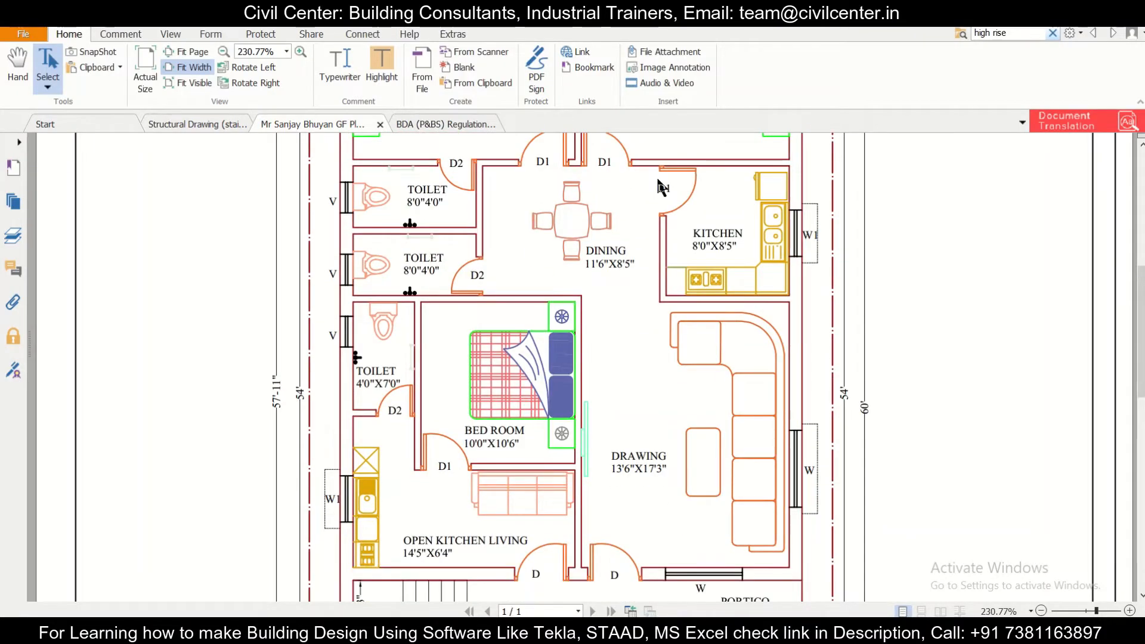
- Draw the square plot boundary with RECTANG and offset a smaller square inside it
{"action": "scroll", "scroll_direction": "up", "scroll_amount": 3}
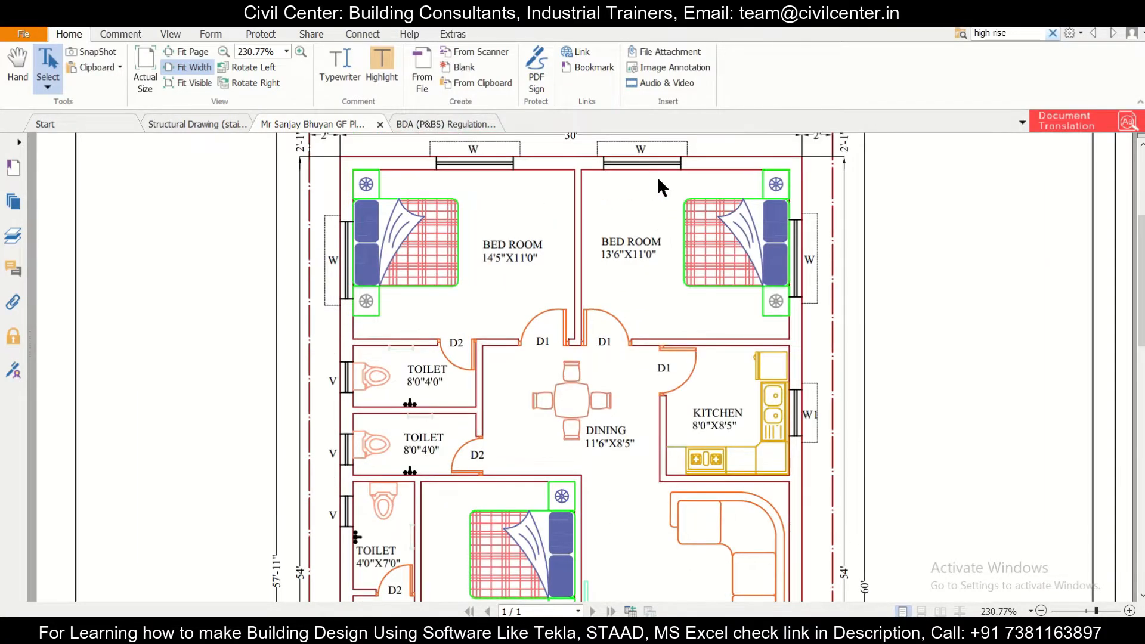
{"action": "scroll", "scroll_direction": "up", "scroll_amount": 3}
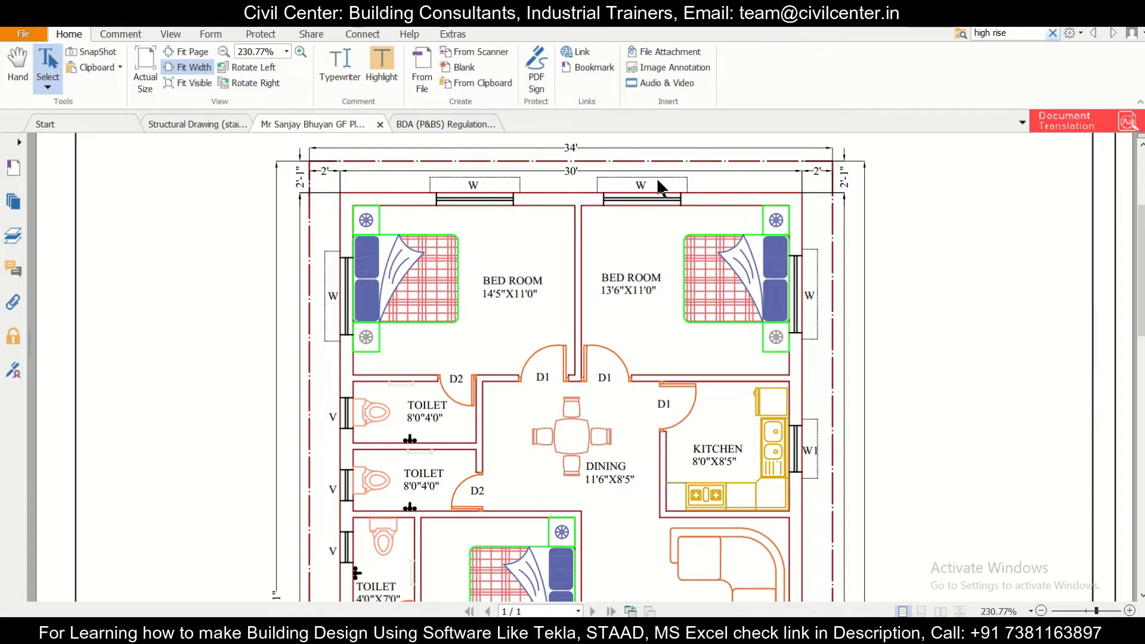
{"action": "scroll", "scroll_direction": "down", "scroll_amount": 3}
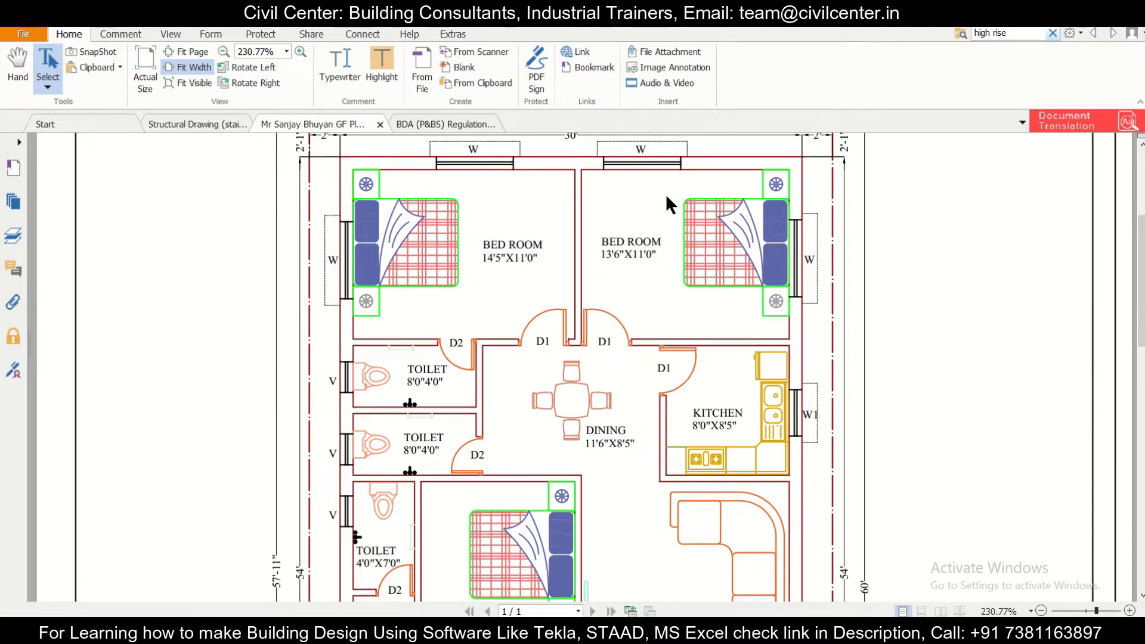
{"action": "mouse_move", "coordinate": [918, 303]}
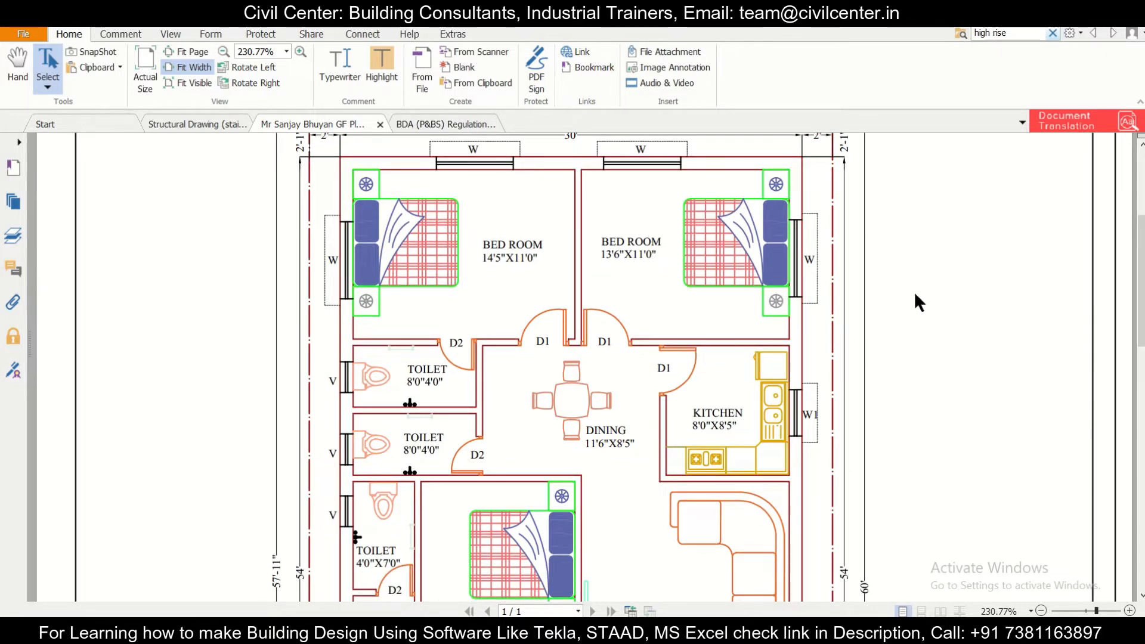
{"action": "mouse_move", "coordinate": [846, 288]}
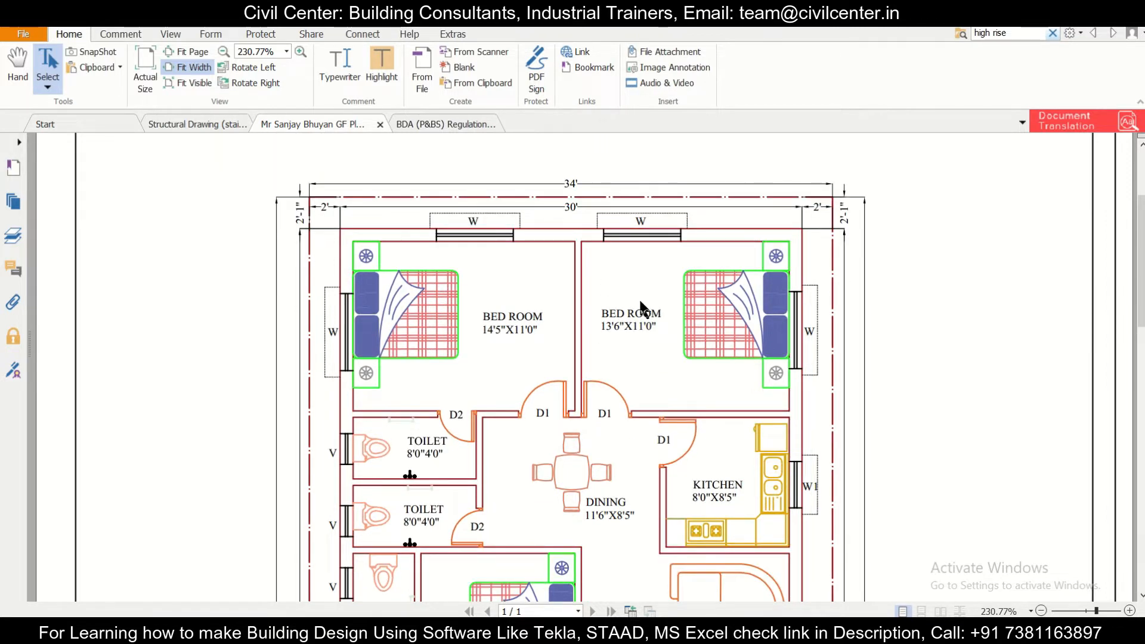
{"action": "mouse_move", "coordinate": [528, 251]}
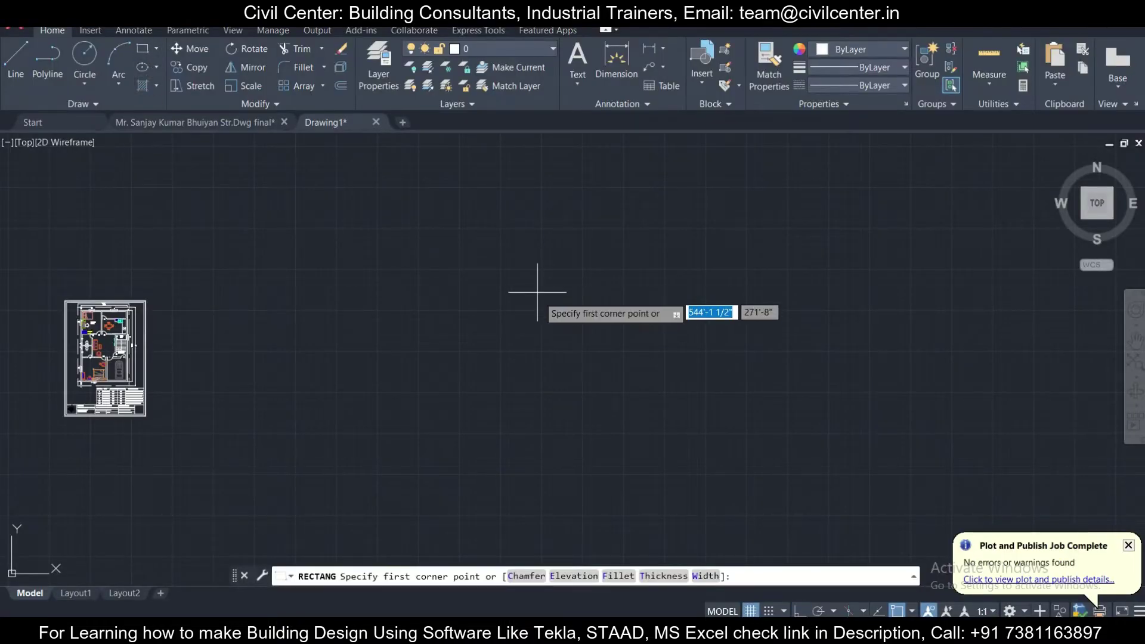
{"action": "mouse_move", "coordinate": [358, 278]}
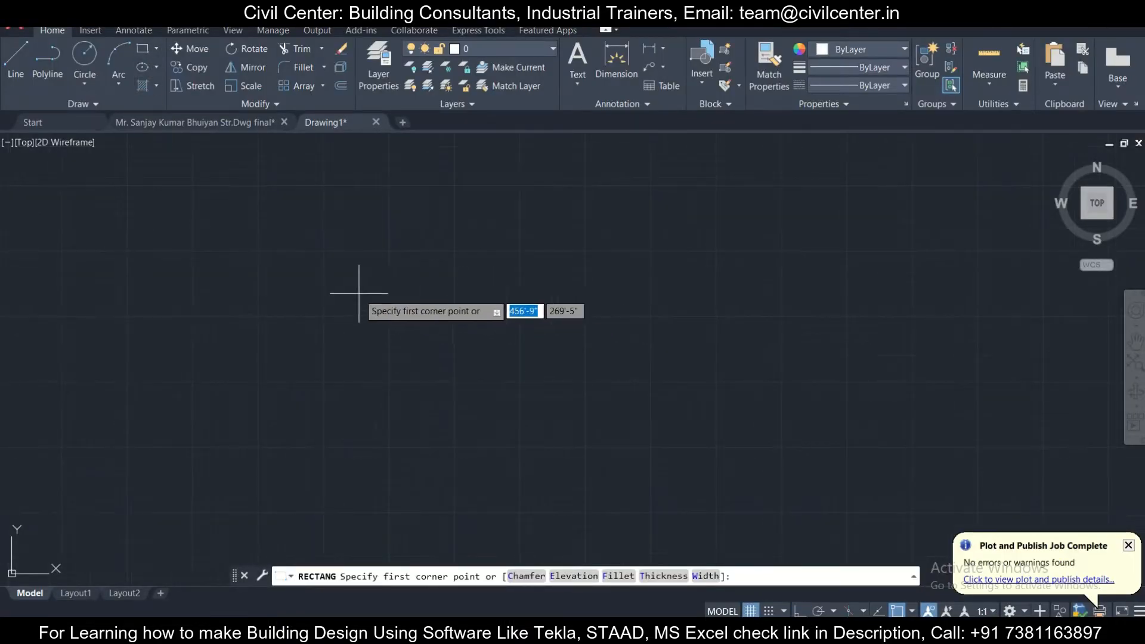
{"action": "left_click", "coordinate": [354, 282]}
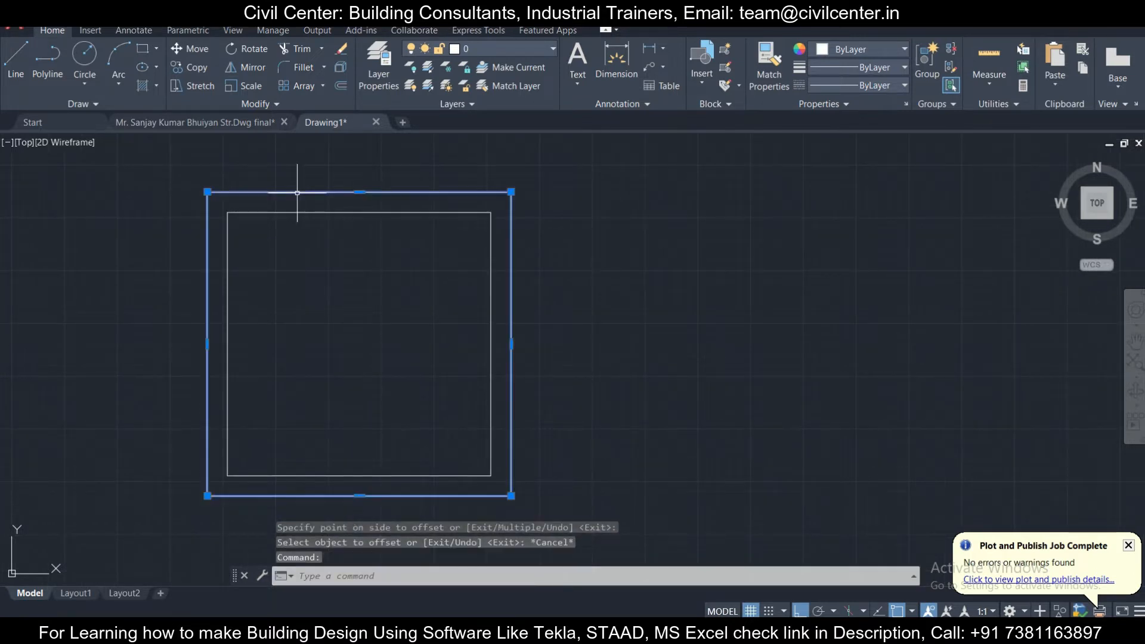
- Colour the outer square red and dimension the 2' gaps on each side between the squares
{"action": "left_click", "coordinate": [903, 48]}
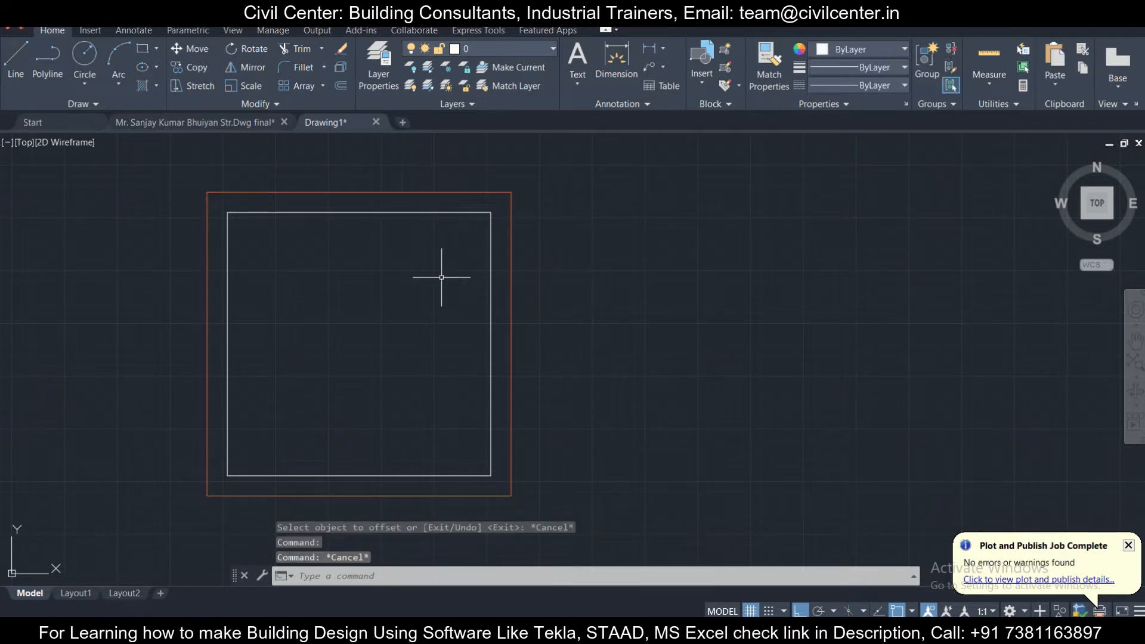
{"action": "mouse_move", "coordinate": [398, 213]}
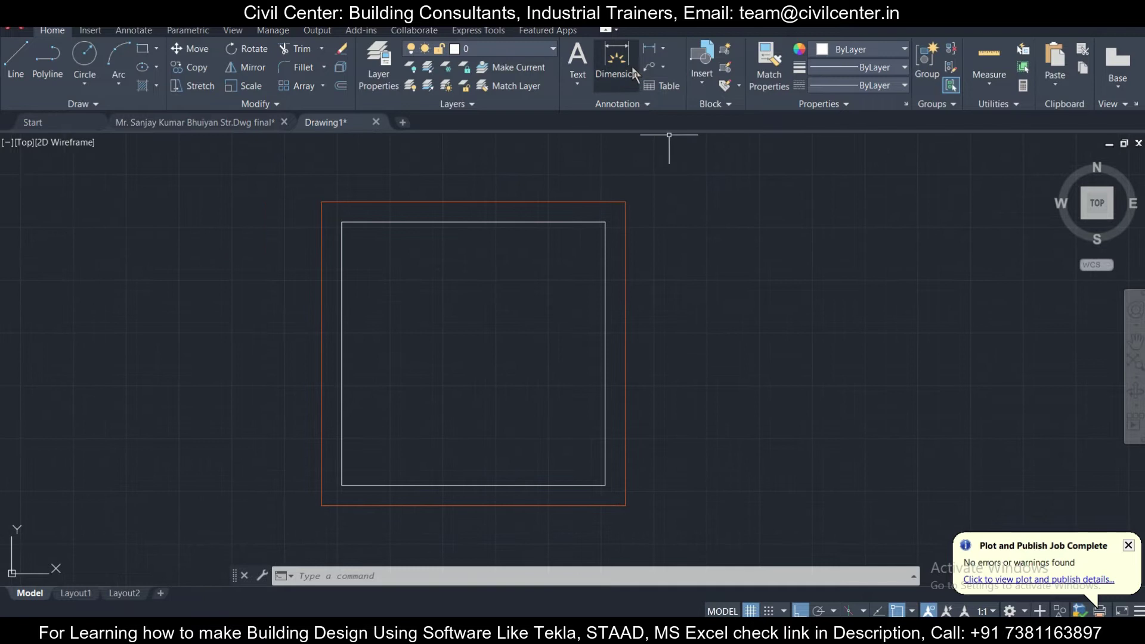
{"action": "left_click", "coordinate": [615, 66]}
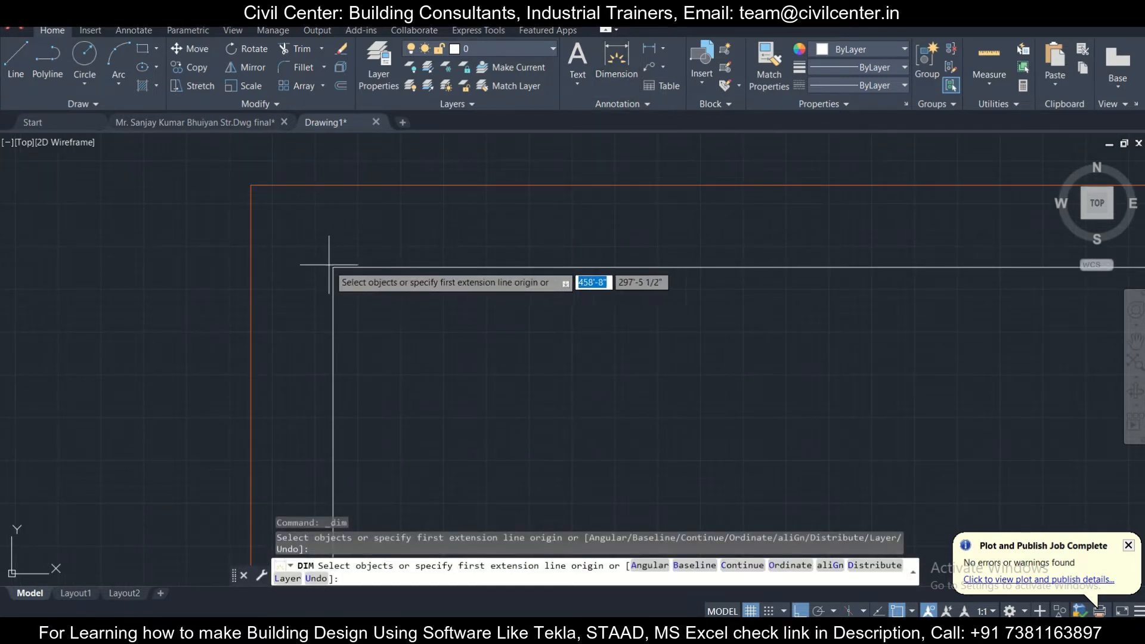
{"action": "left_click", "coordinate": [250, 268]}
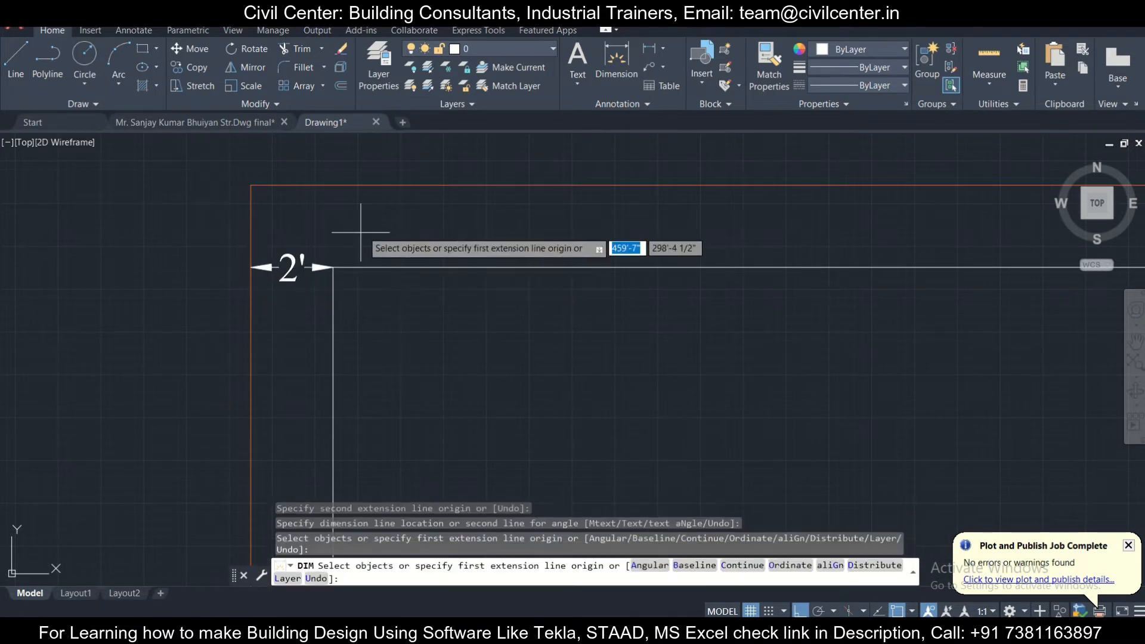
{"action": "left_click", "coordinate": [330, 223]}
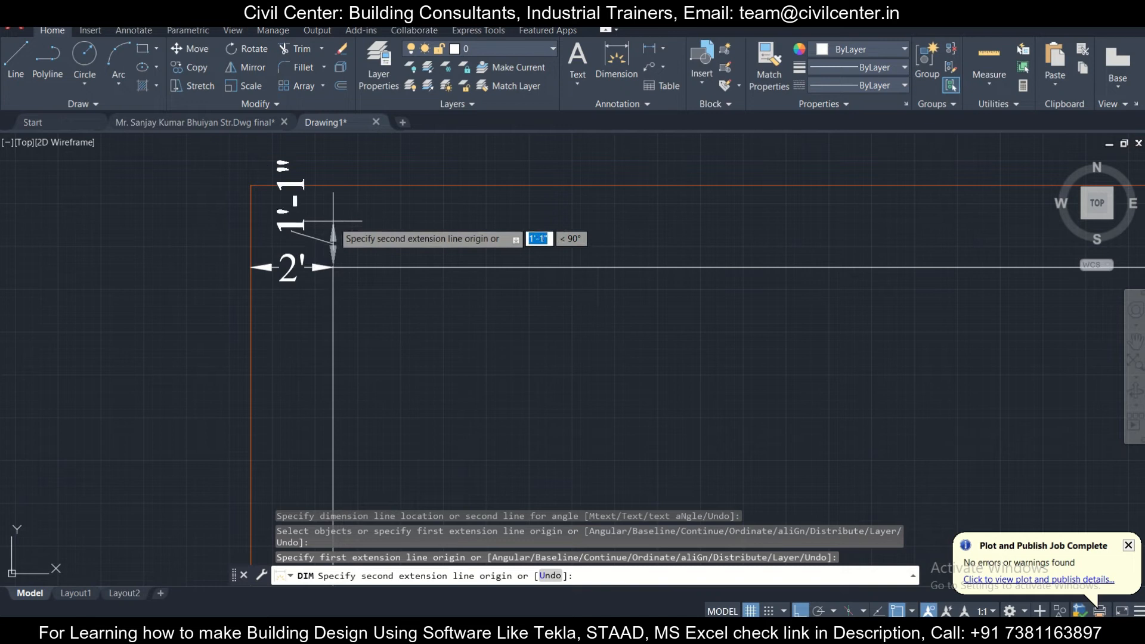
{"action": "left_click", "coordinate": [332, 186]}
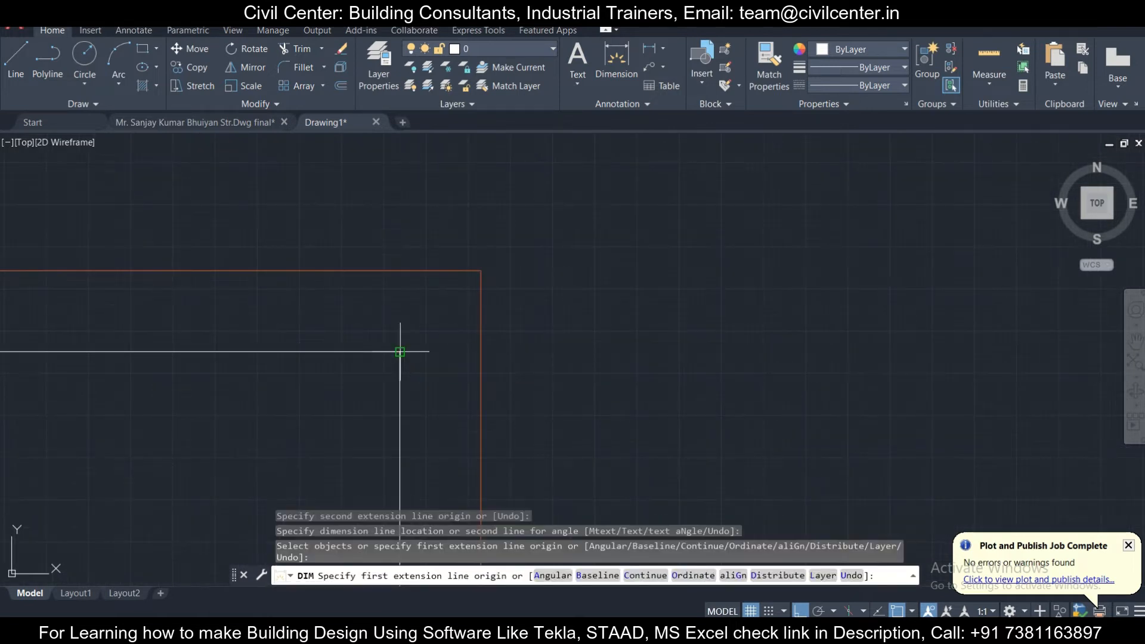
{"action": "left_click", "coordinate": [481, 351]}
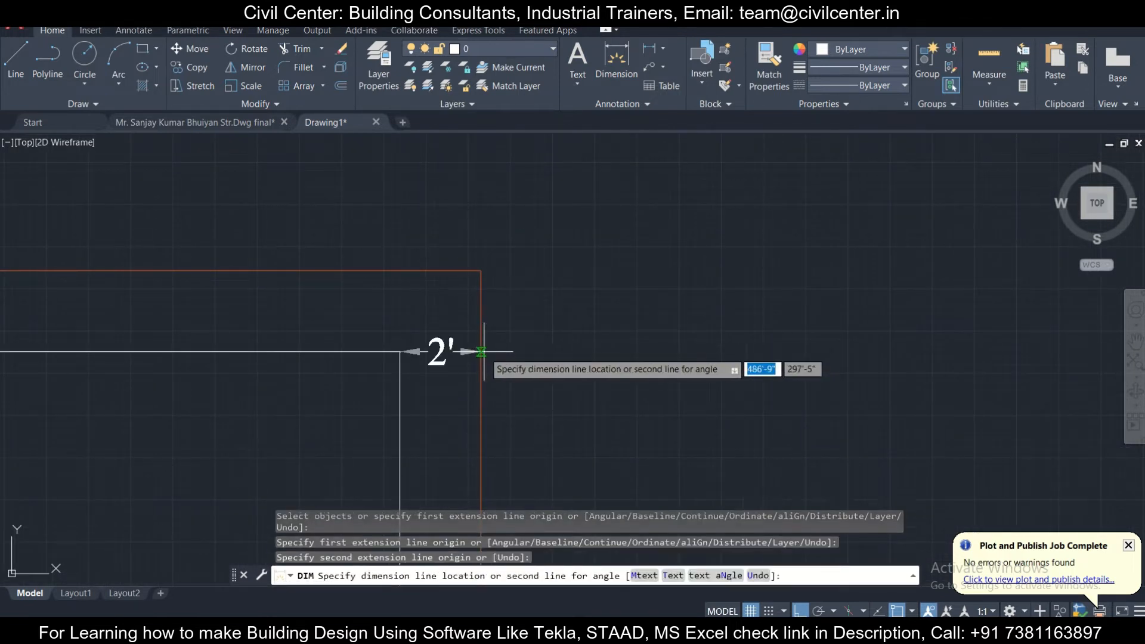
{"action": "left_click", "coordinate": [480, 350]}
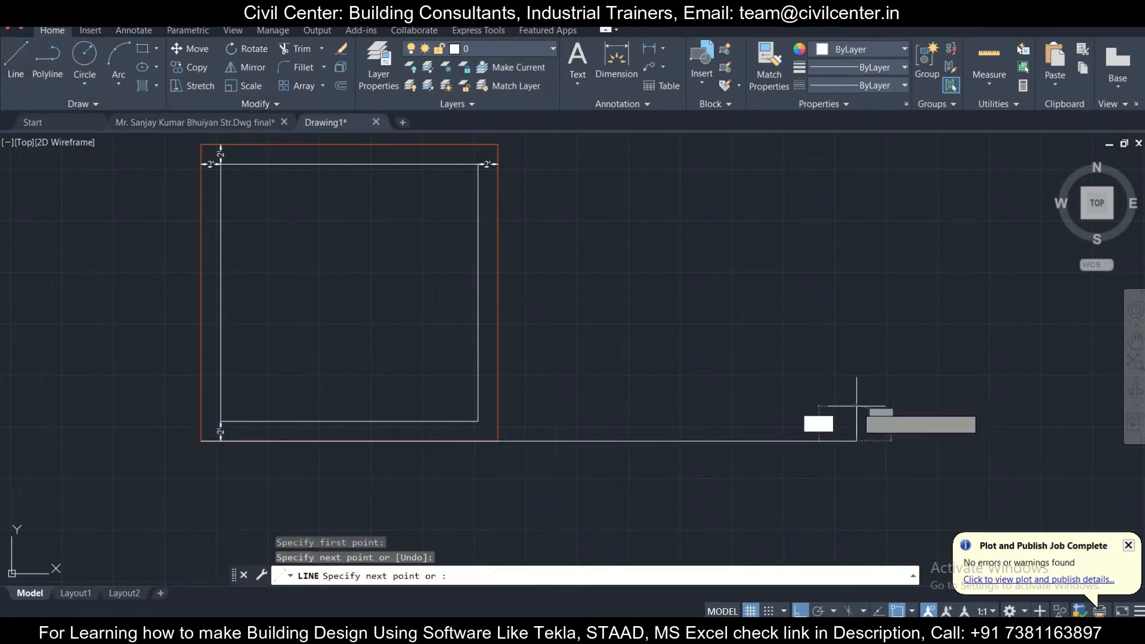
- Finish the line along the plot's bottom edge and offset a parallel copy 20' below it
{"action": "key", "text": "Escape"}
{"action": "type", "text": "20"}
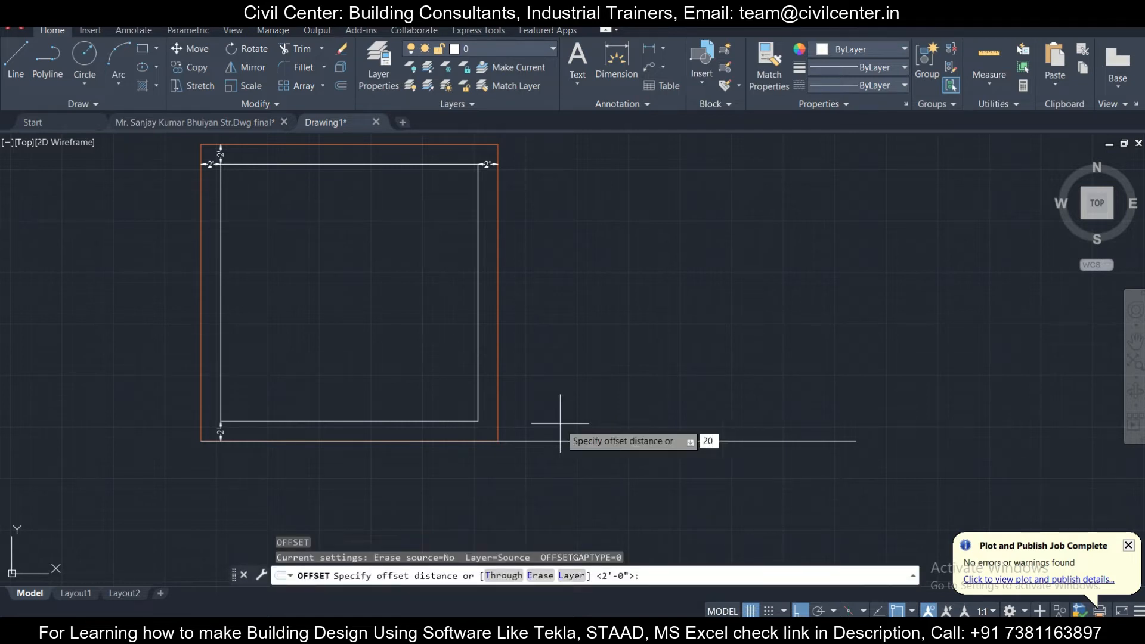
{"action": "key", "text": "Return"}
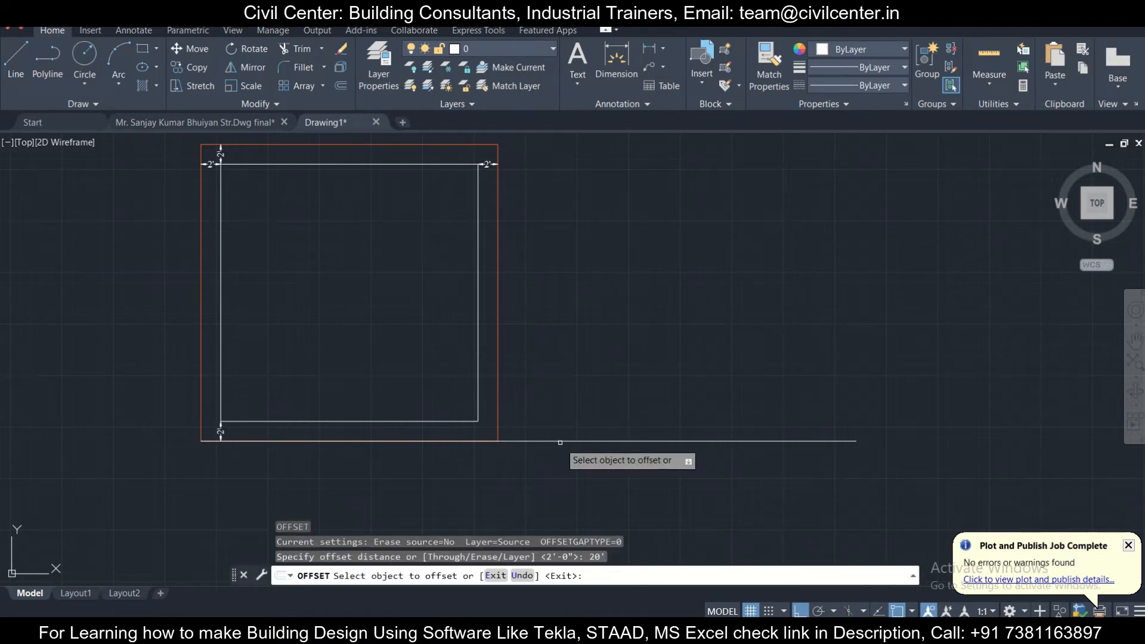
{"action": "left_click", "coordinate": [351, 292]}
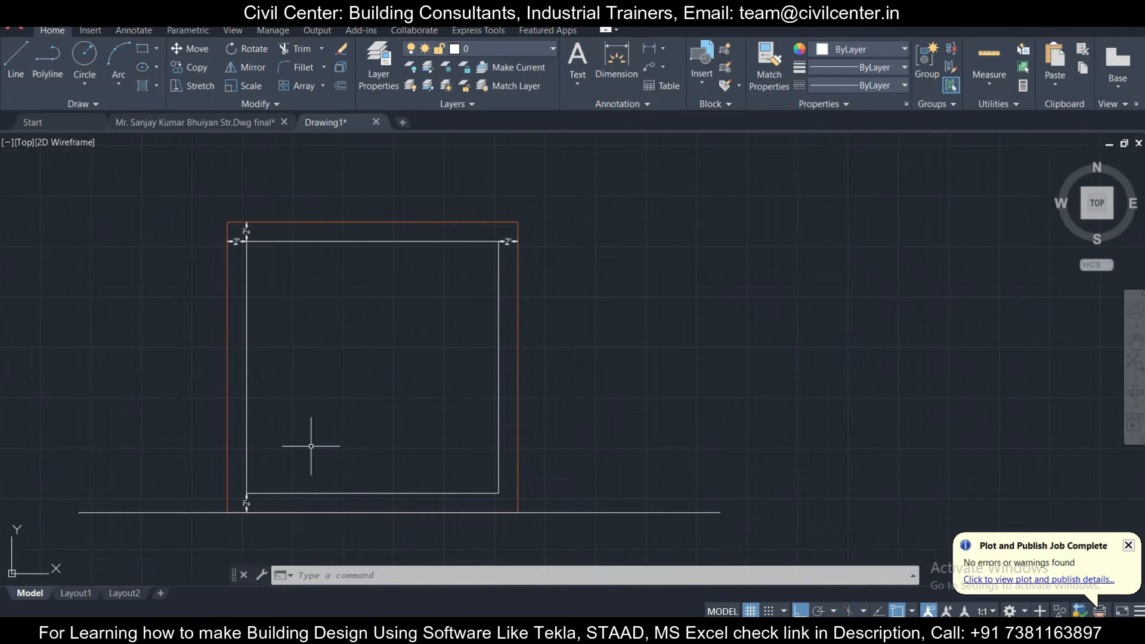
{"action": "mouse_move", "coordinate": [253, 258]}
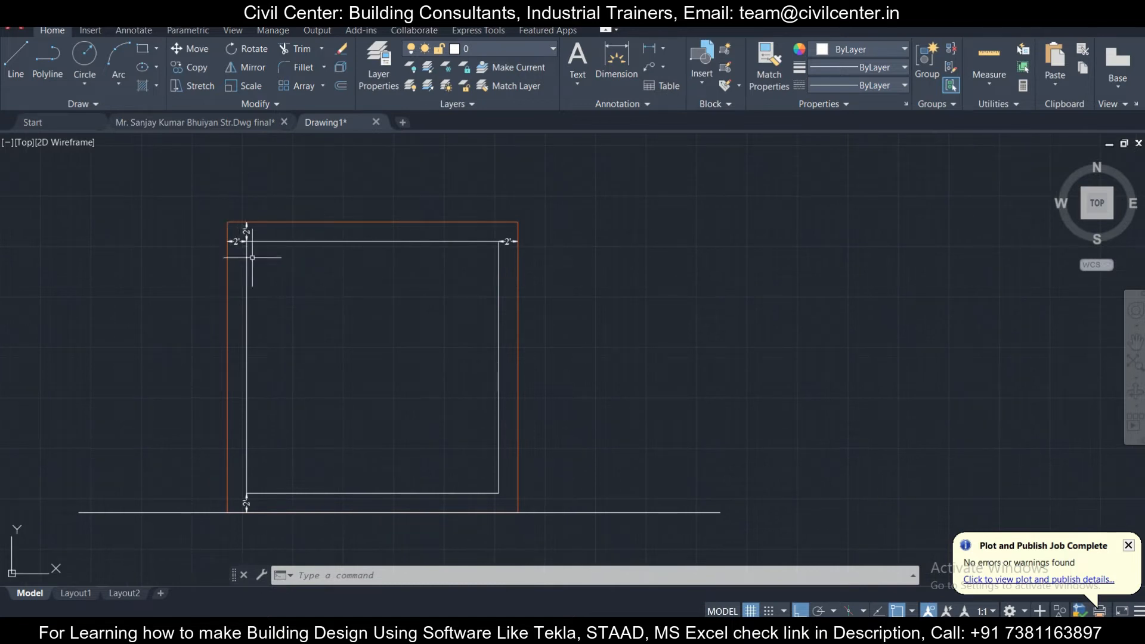
{"action": "mouse_move", "coordinate": [576, 225]}
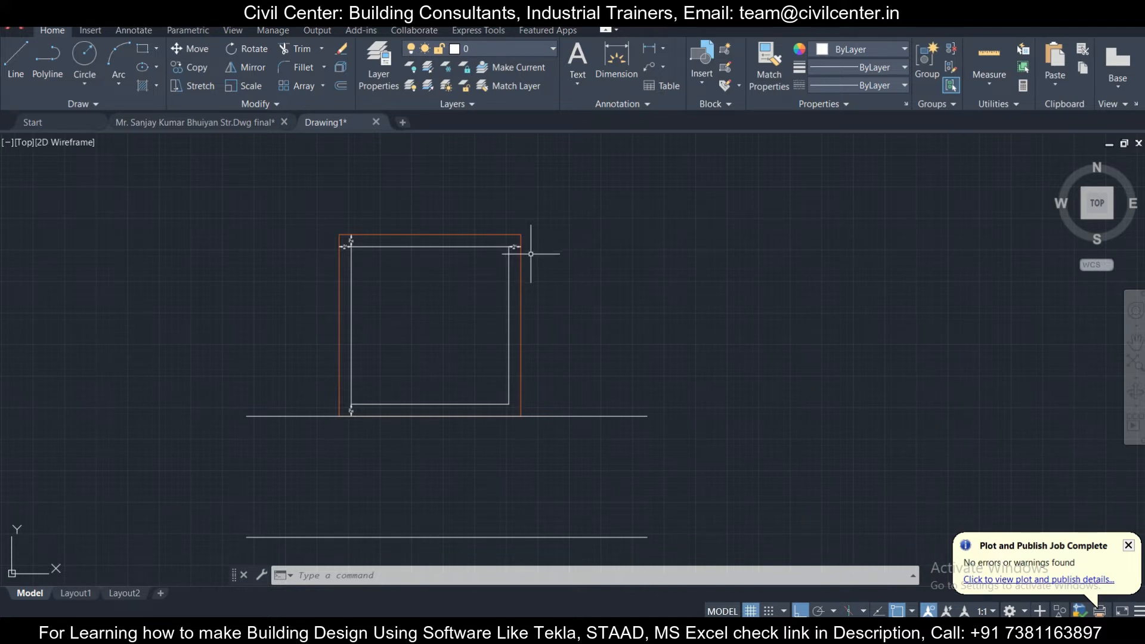
{"action": "mouse_move", "coordinate": [513, 268]}
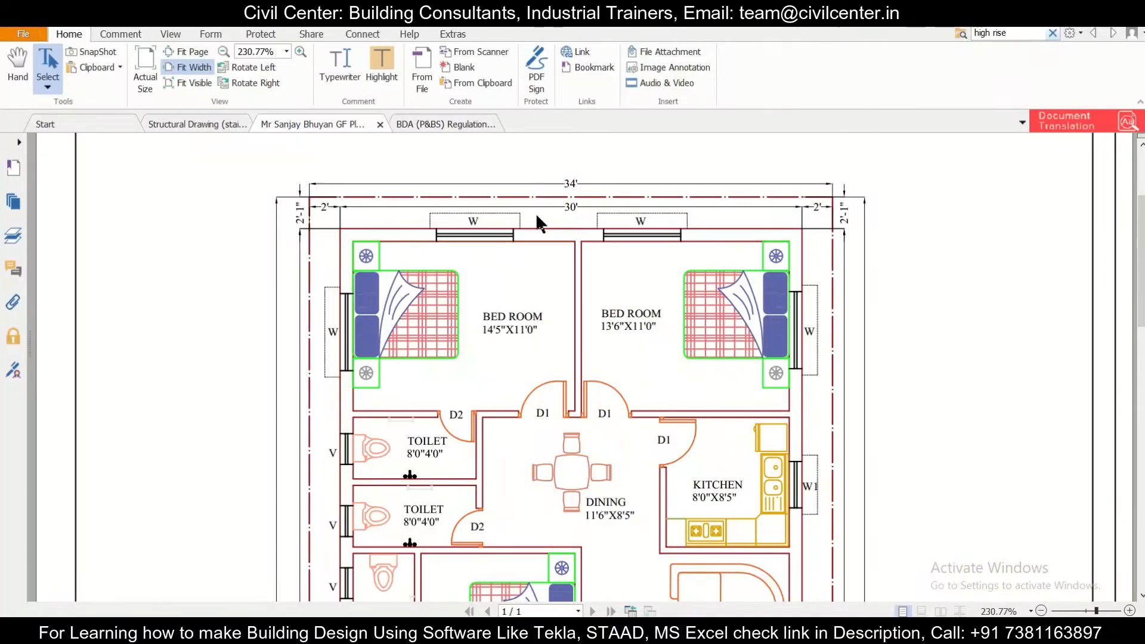
- Switch to the BDA regulations PDF and scroll down through the non-high-rise setback table
{"action": "left_click", "coordinate": [427, 124]}
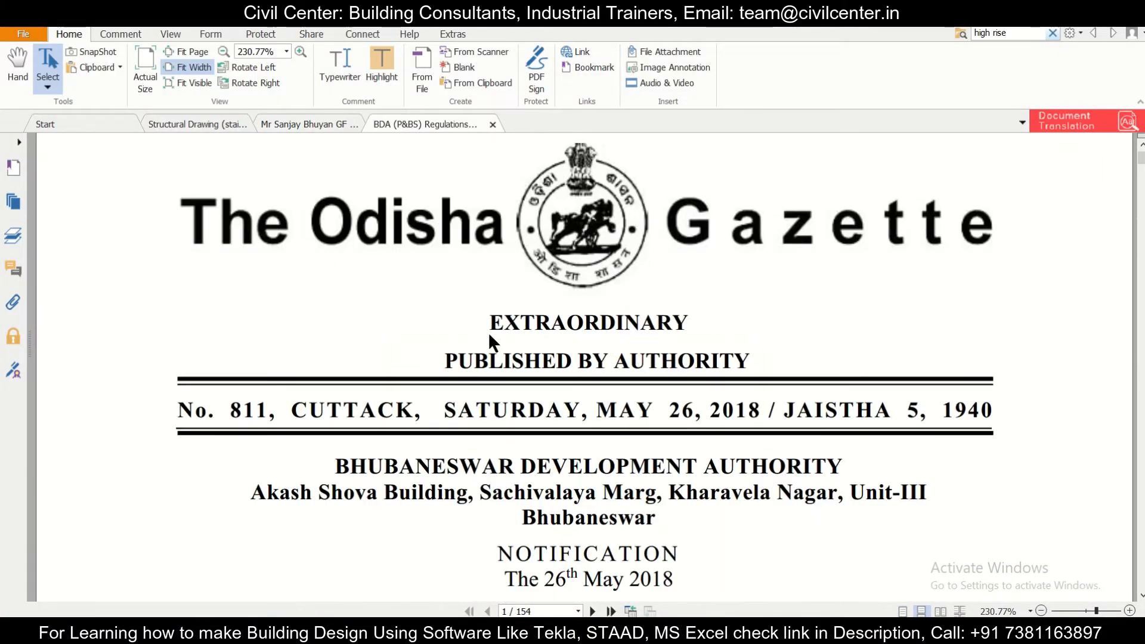
{"action": "scroll", "scroll_direction": "down", "scroll_amount": 3}
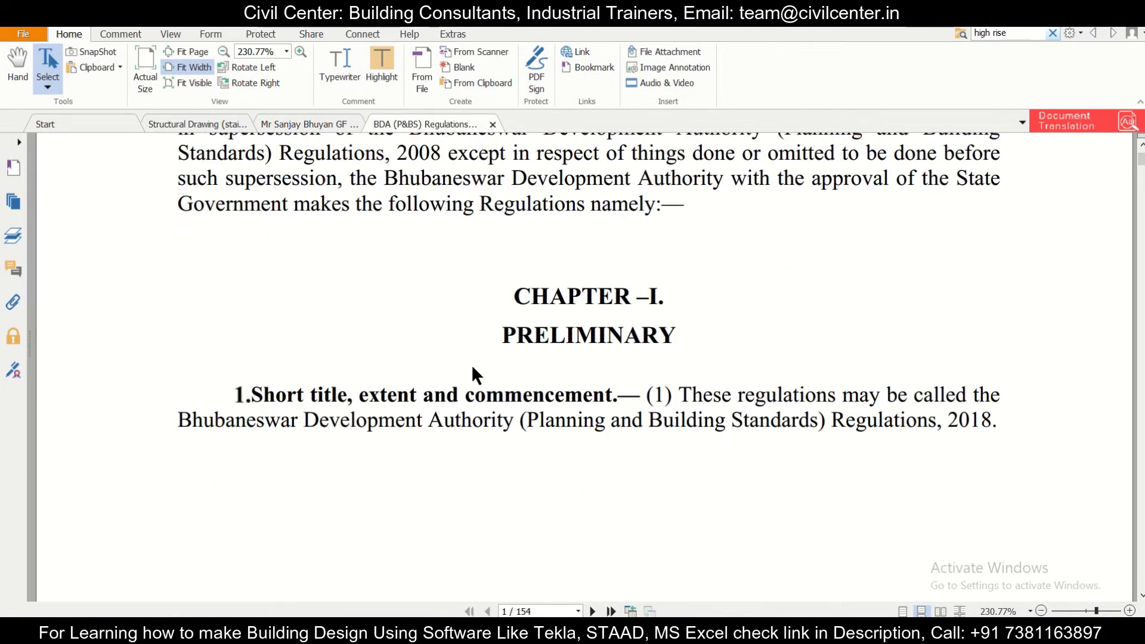
{"action": "scroll", "scroll_direction": "down", "scroll_amount": 3}
{"action": "type", "text": "46"}
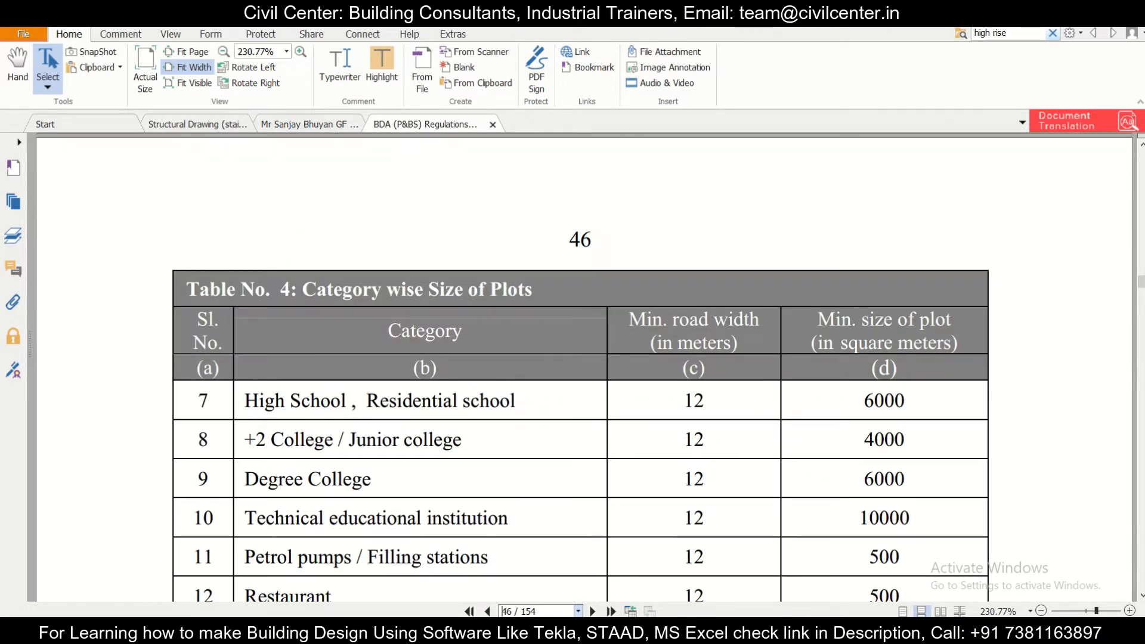
{"action": "scroll", "scroll_direction": "down", "scroll_amount": 3}
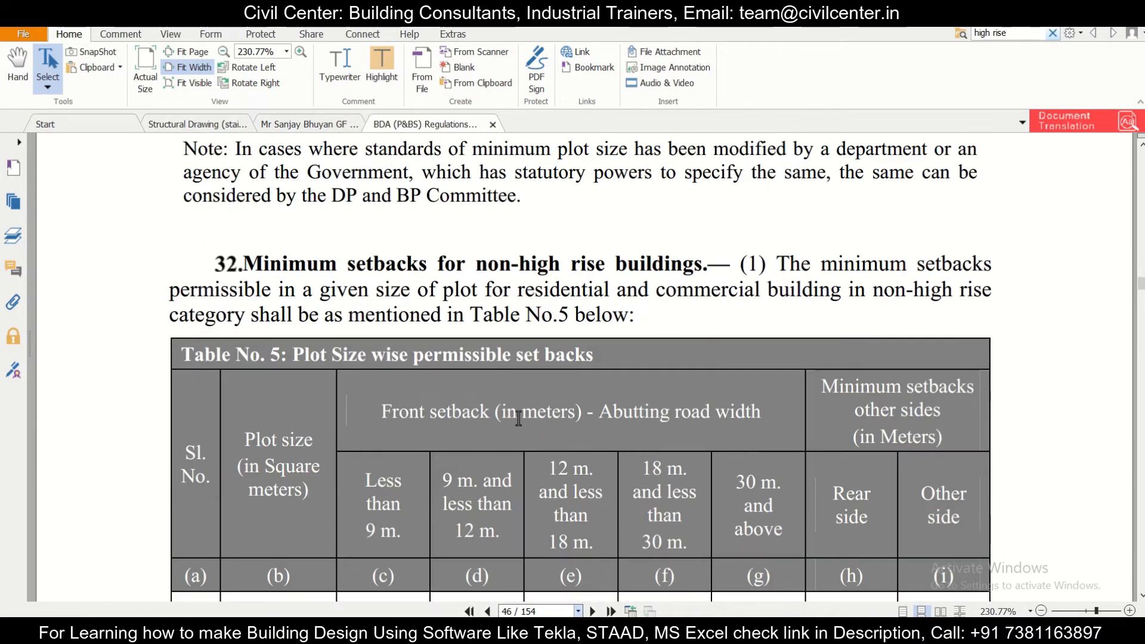
{"action": "scroll", "scroll_direction": "down", "scroll_amount": 3}
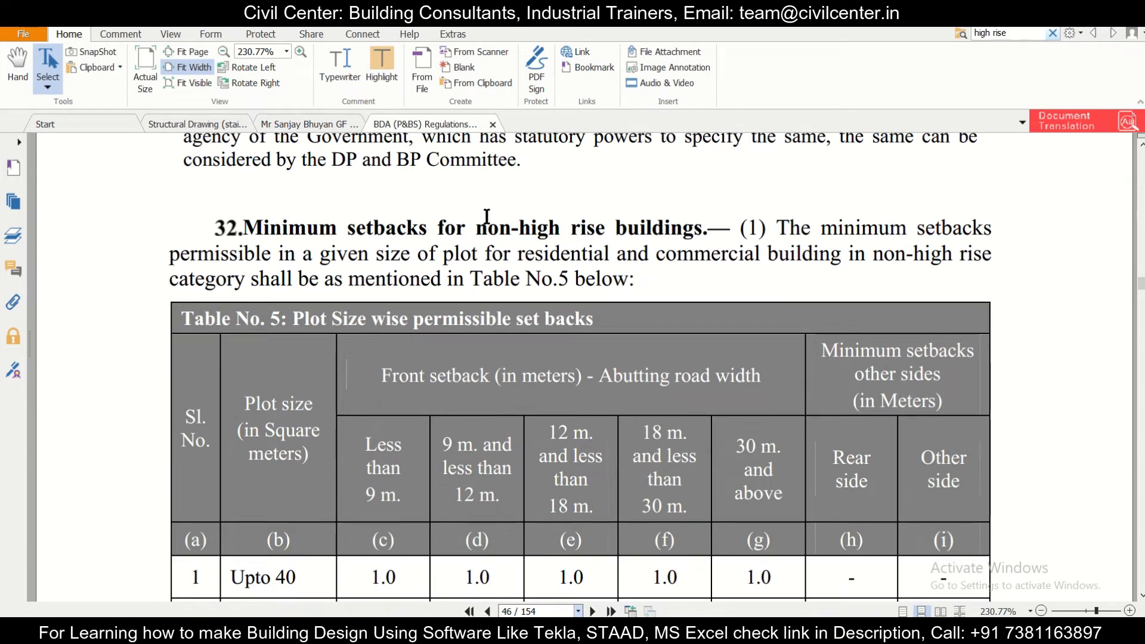
{"action": "mouse_move", "coordinate": [767, 245]}
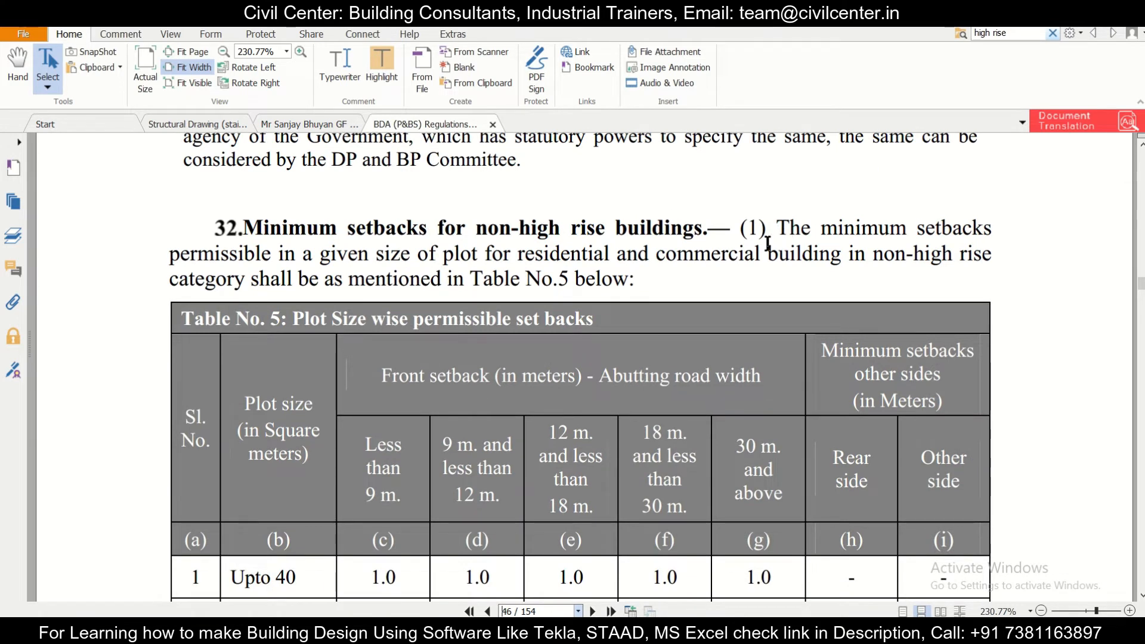
{"action": "scroll", "scroll_direction": "down", "scroll_amount": 3}
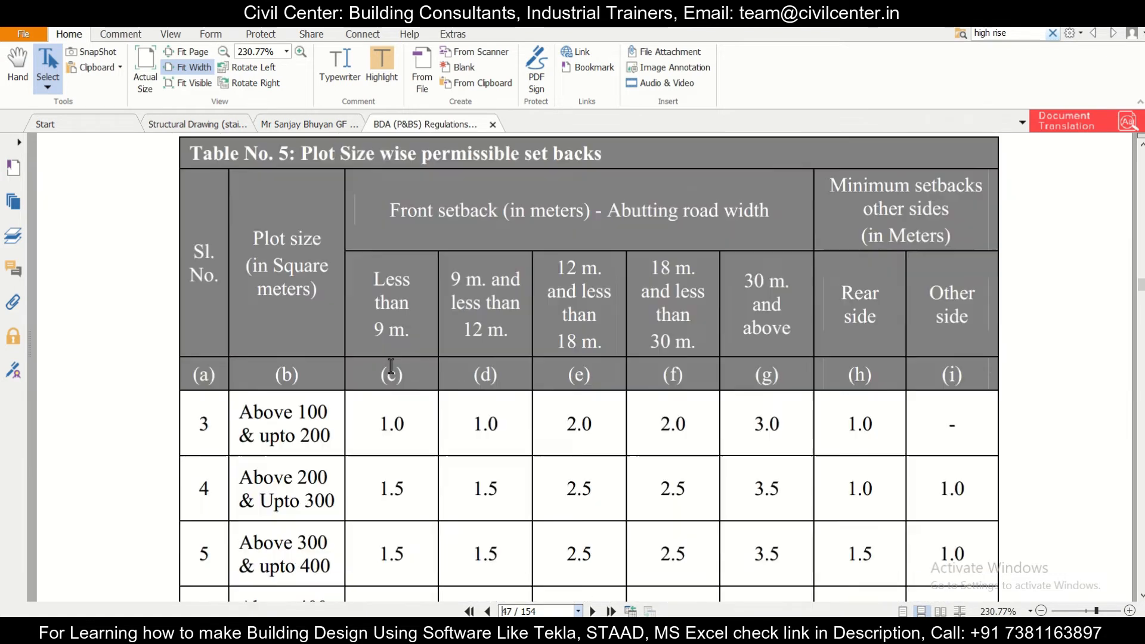
- Continue down page 48 to section 33 on high-rise setbacks and the Table No. 6 heading
{"action": "left_click", "coordinate": [592, 610]}
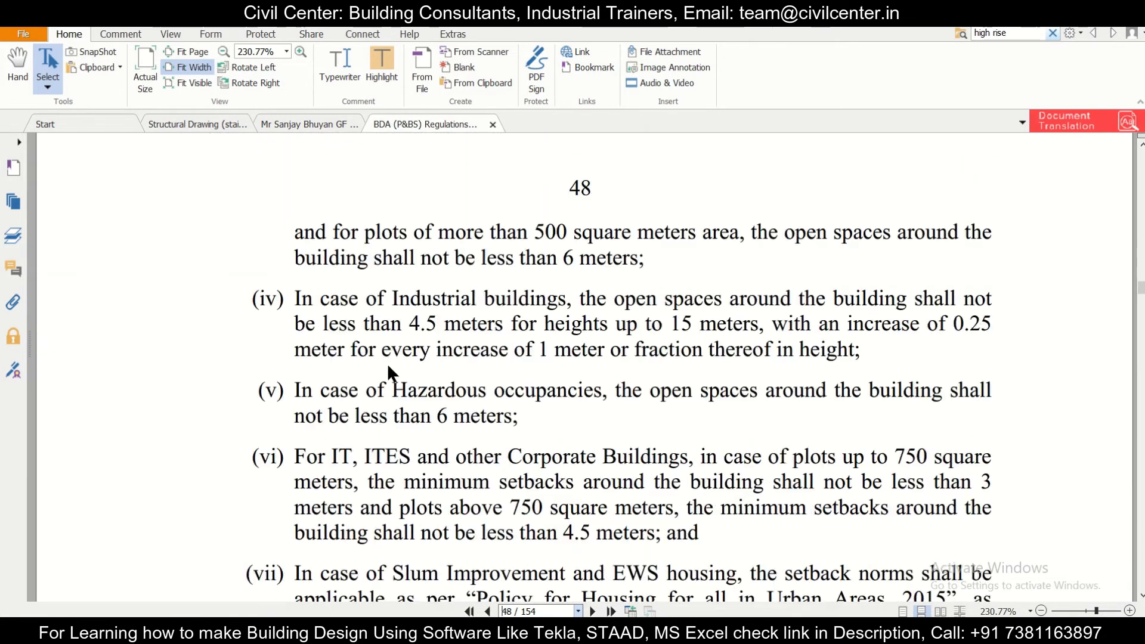
{"action": "scroll", "scroll_direction": "down", "scroll_amount": 3}
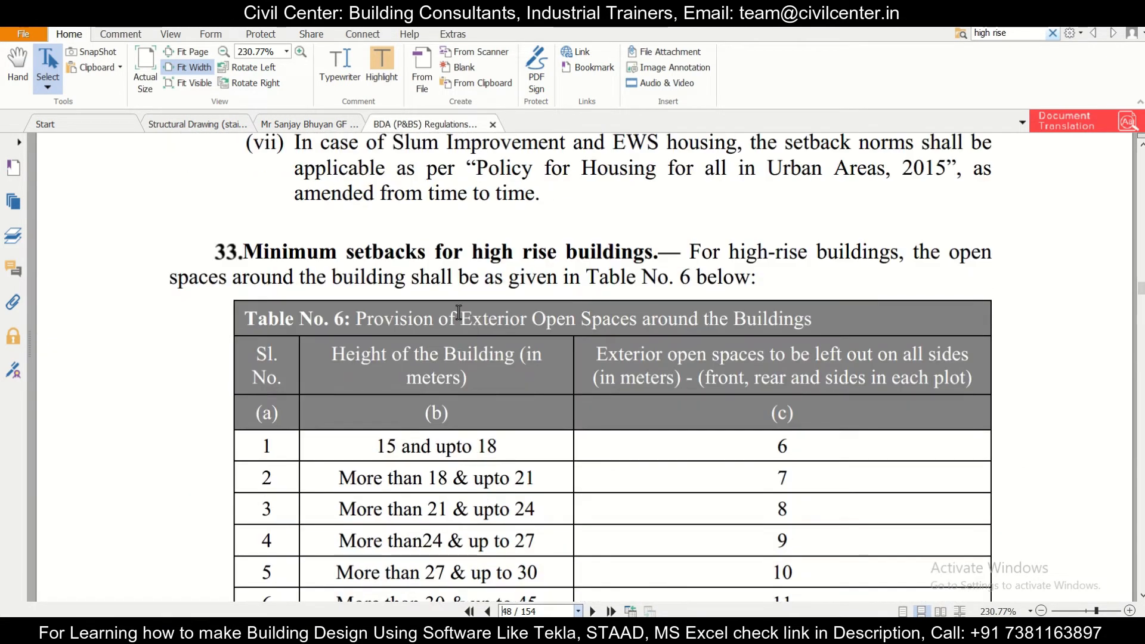
{"action": "scroll", "scroll_direction": "down", "scroll_amount": 3}
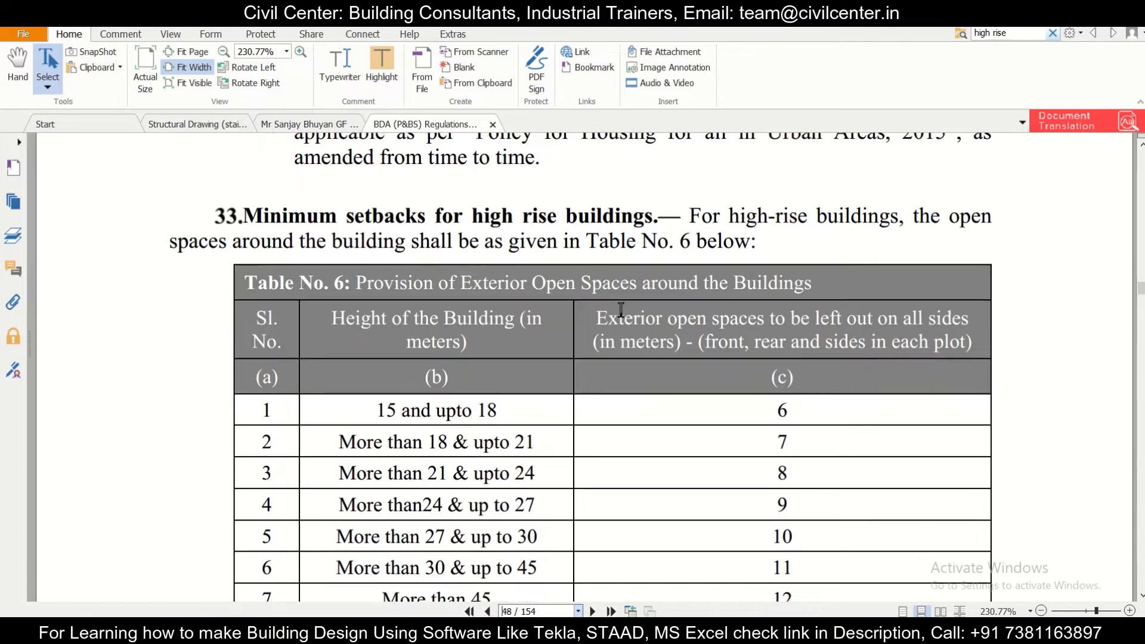
{"action": "scroll", "scroll_direction": "down", "scroll_amount": 3}
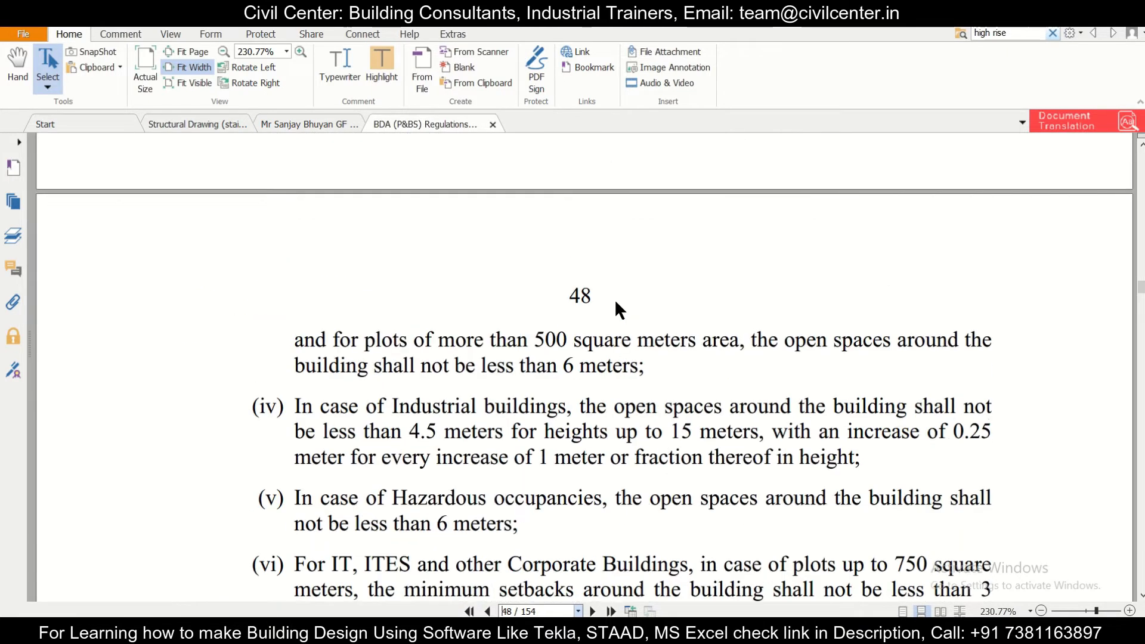
{"action": "scroll", "scroll_direction": "down", "scroll_amount": 3}
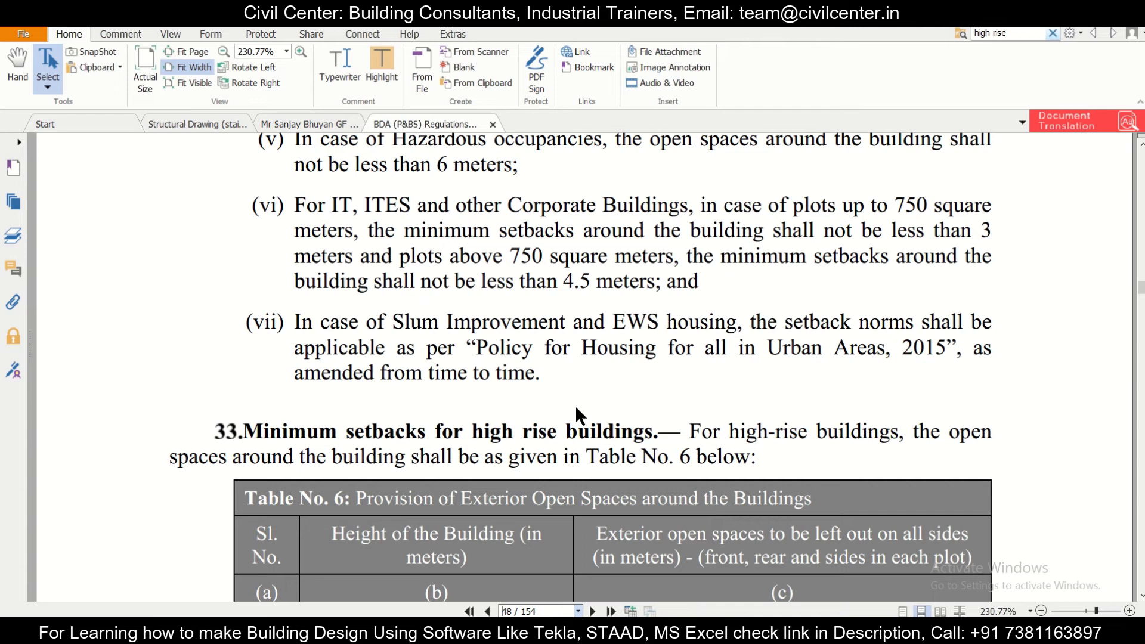
{"action": "mouse_move", "coordinate": [750, 420]}
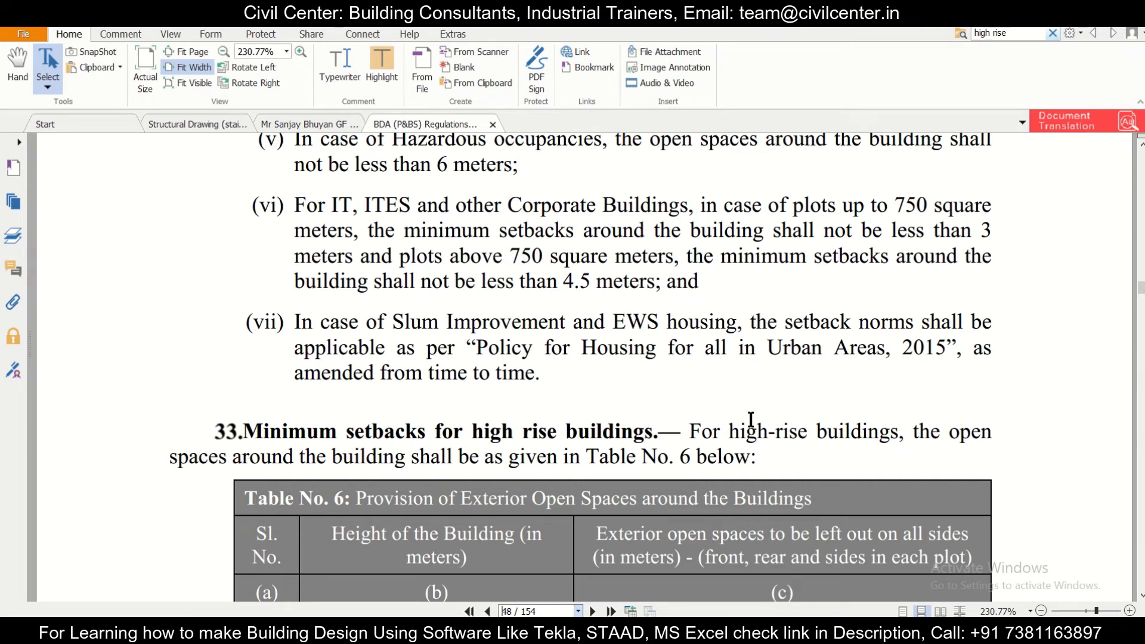
{"action": "mouse_move", "coordinate": [773, 485]}
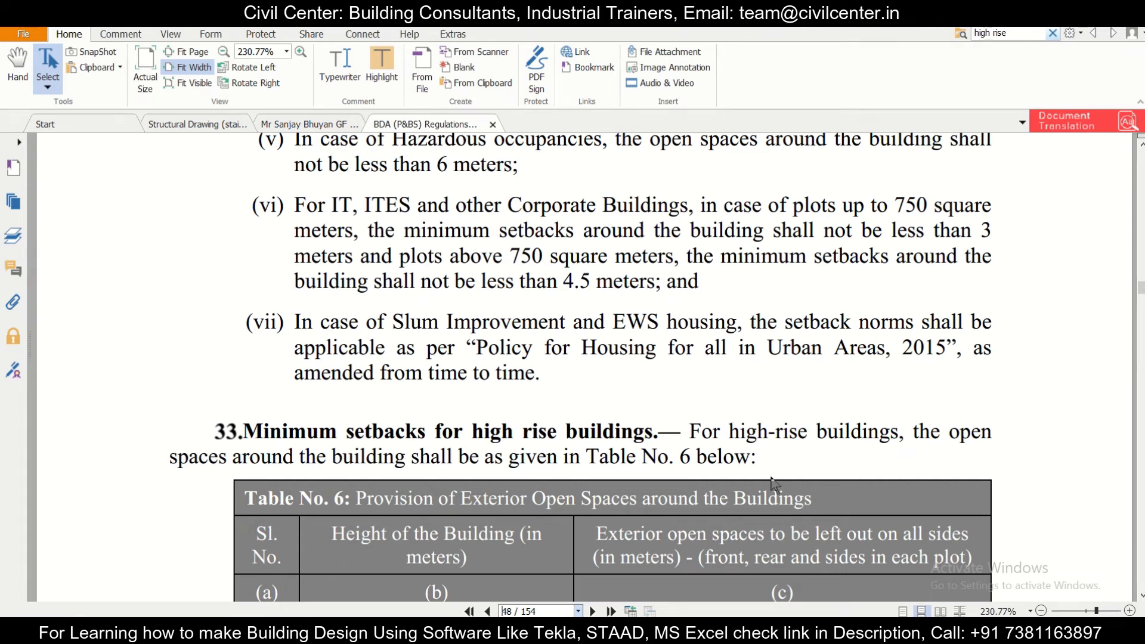
- Jump to page 8 and scroll to definition (lxxv), High Rise Building as 15 meters or more
{"action": "triple_click", "coordinate": [539, 611]}
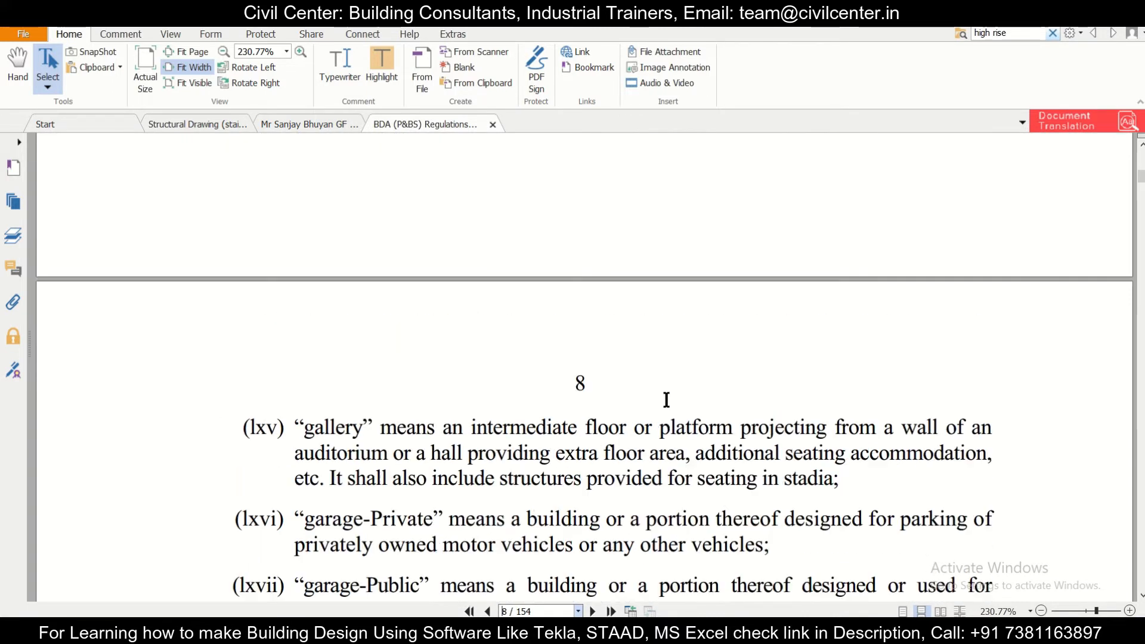
{"action": "scroll", "scroll_direction": "down", "scroll_amount": 3}
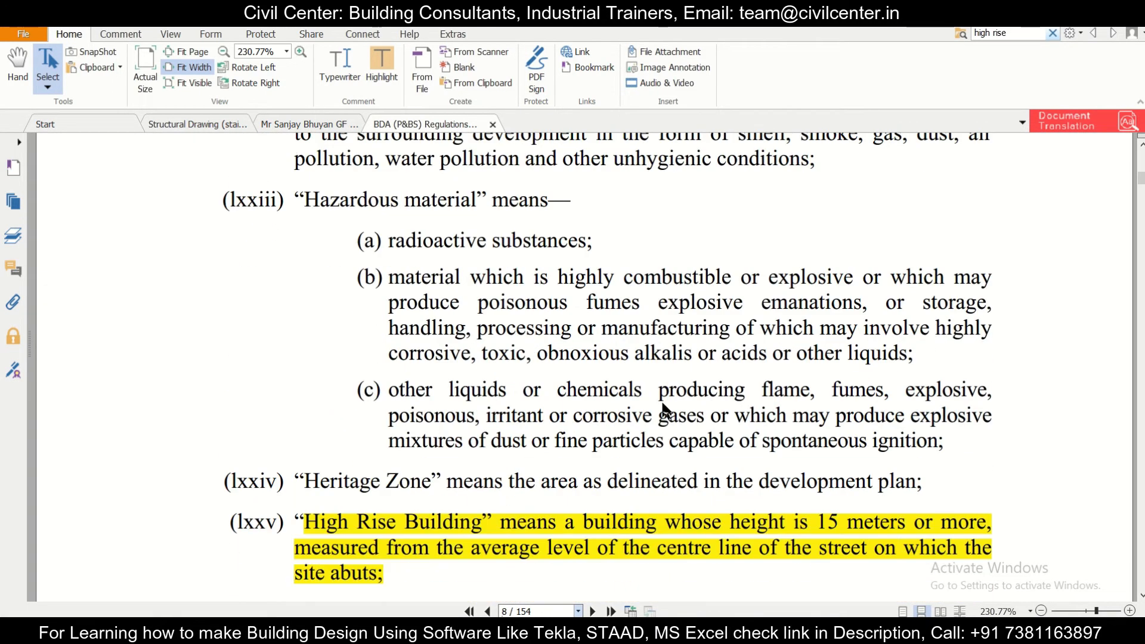
{"action": "scroll", "scroll_direction": "down", "scroll_amount": 3}
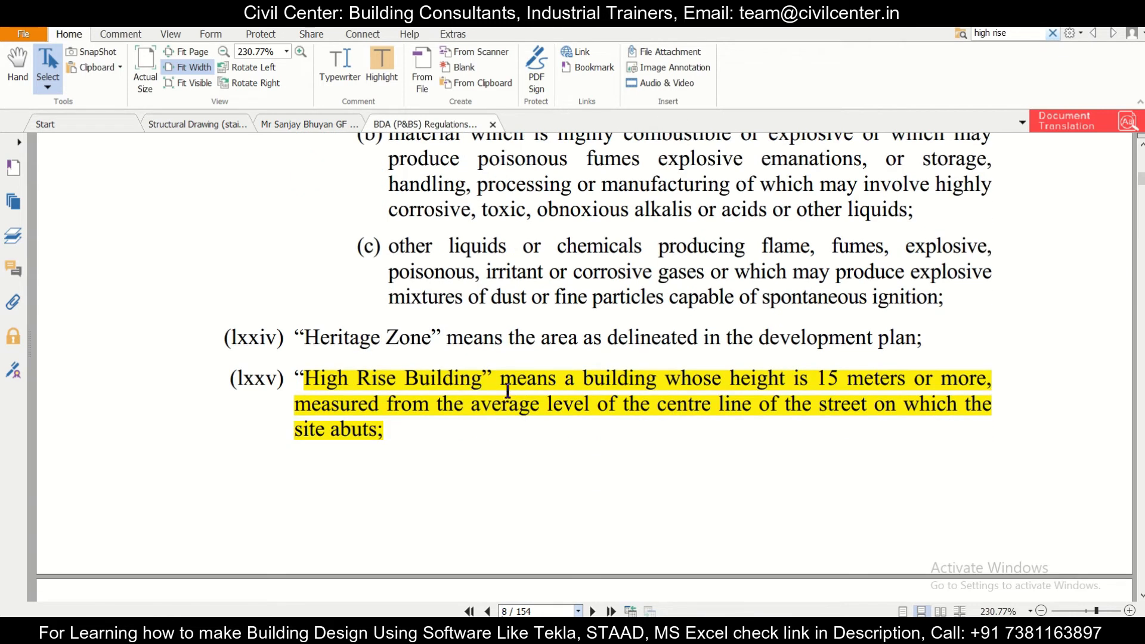
{"action": "mouse_move", "coordinate": [815, 386]}
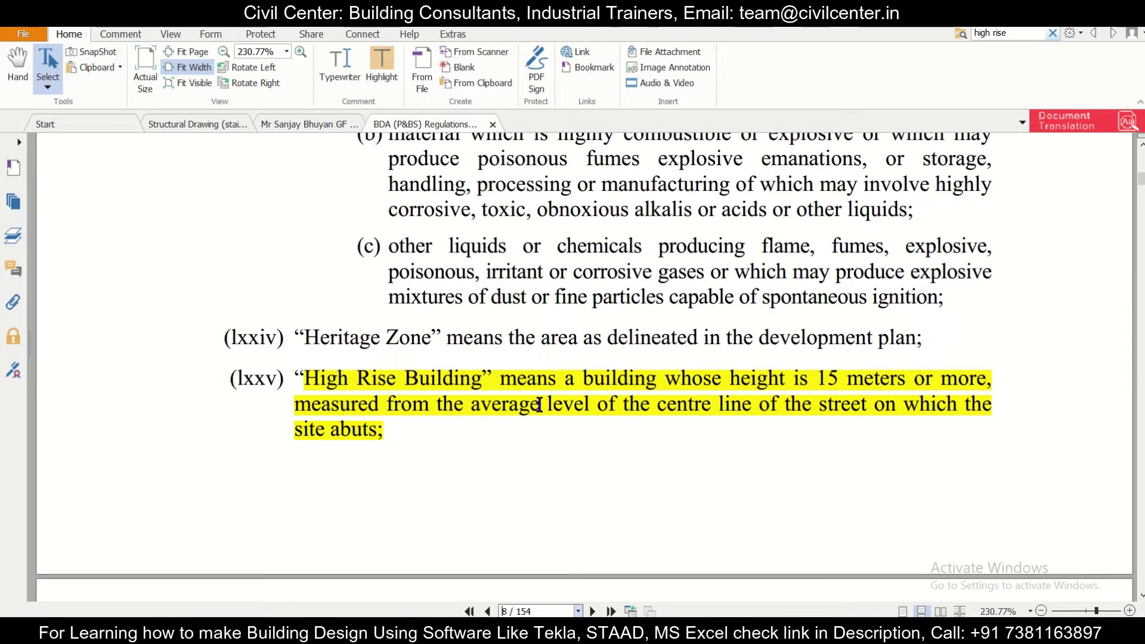
{"action": "mouse_move", "coordinate": [816, 420]}
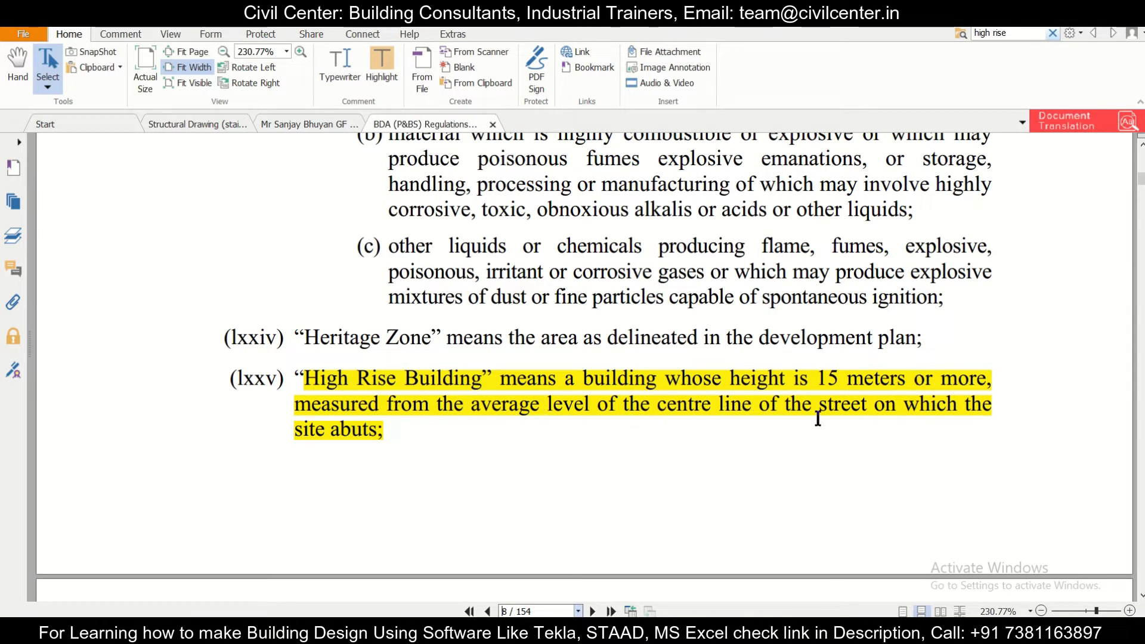
{"action": "scroll", "scroll_direction": "up", "scroll_amount": 3}
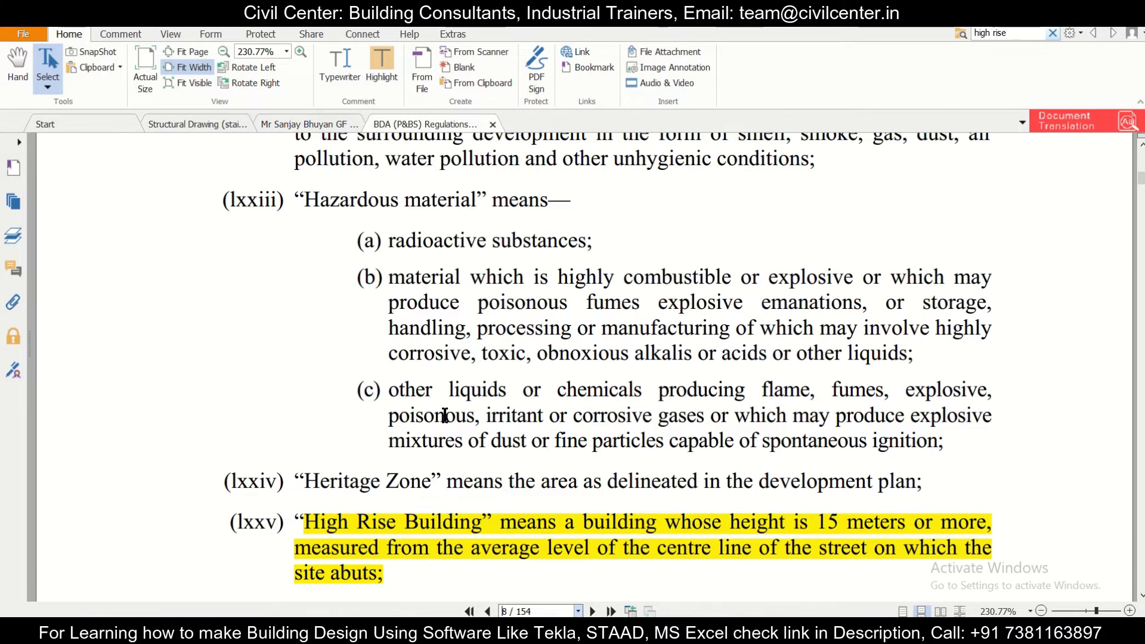
{"action": "scroll", "scroll_direction": "down", "scroll_amount": 3}
{"action": "type", "text": "46"}
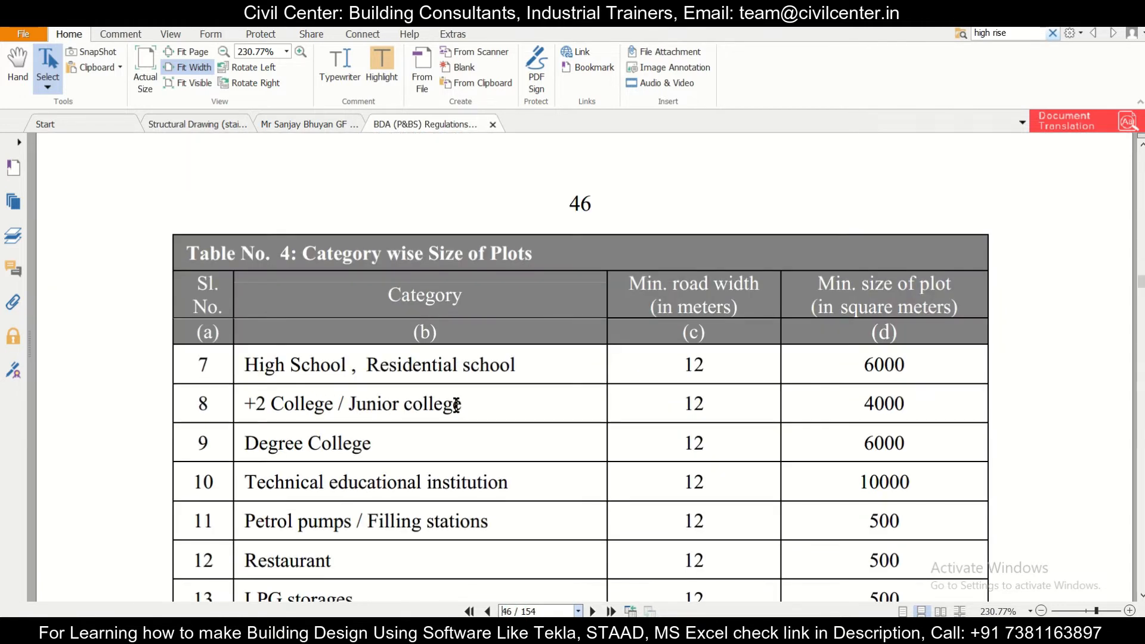
- Scroll past Table No. 4 on page 46 to section 32 and Table No. 5
{"action": "scroll", "scroll_direction": "down", "scroll_amount": 3}
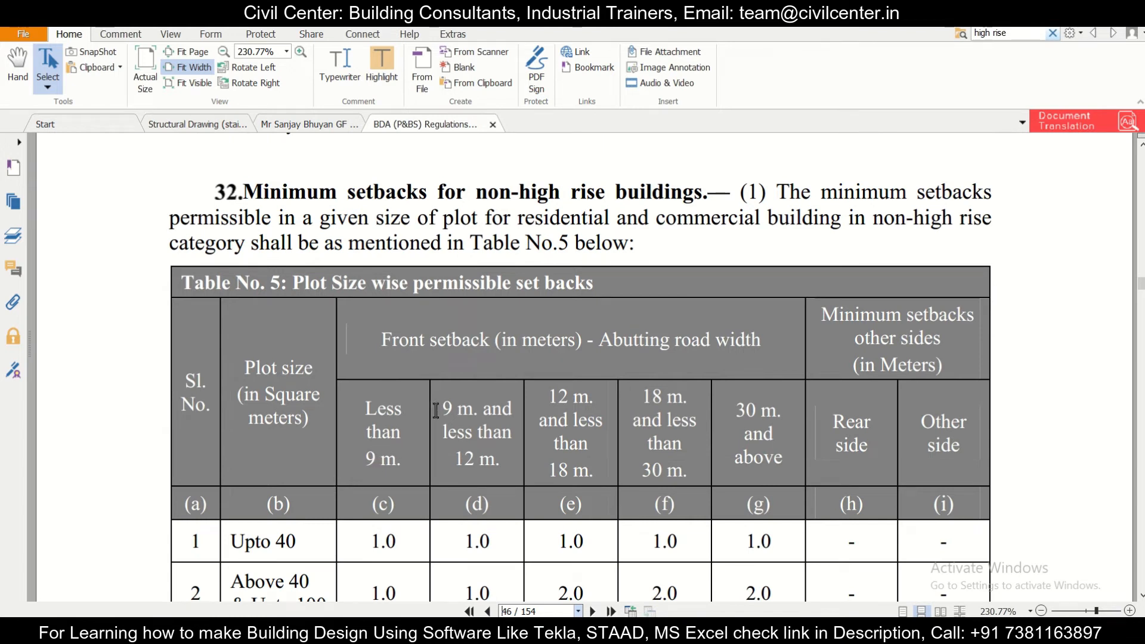
{"action": "mouse_move", "coordinate": [650, 353]}
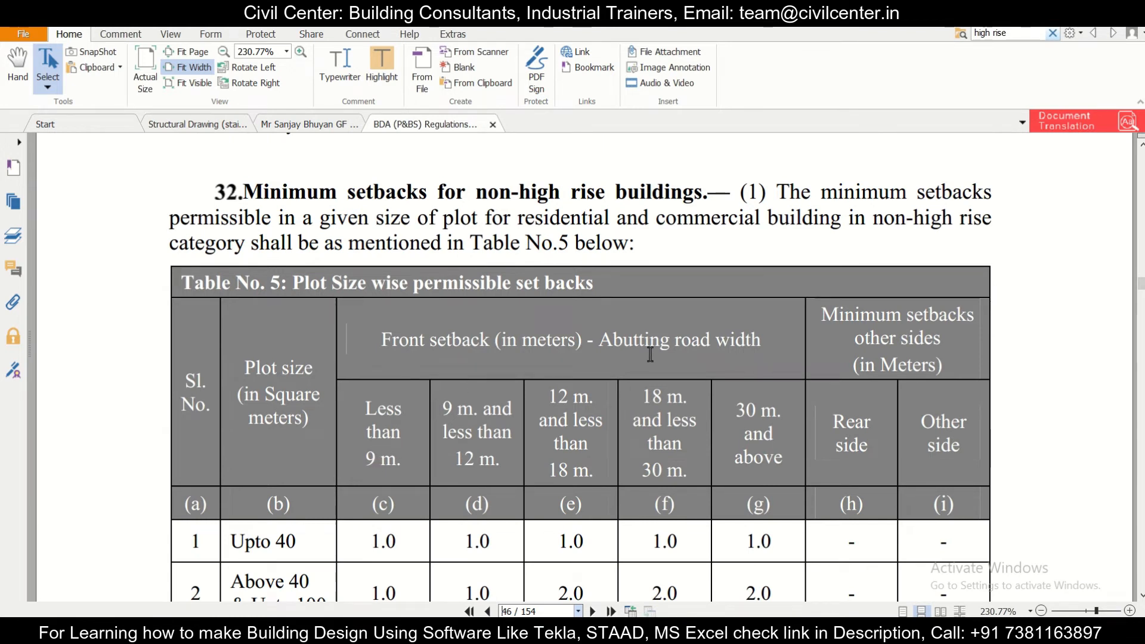
{"action": "scroll", "scroll_direction": "down", "scroll_amount": 3}
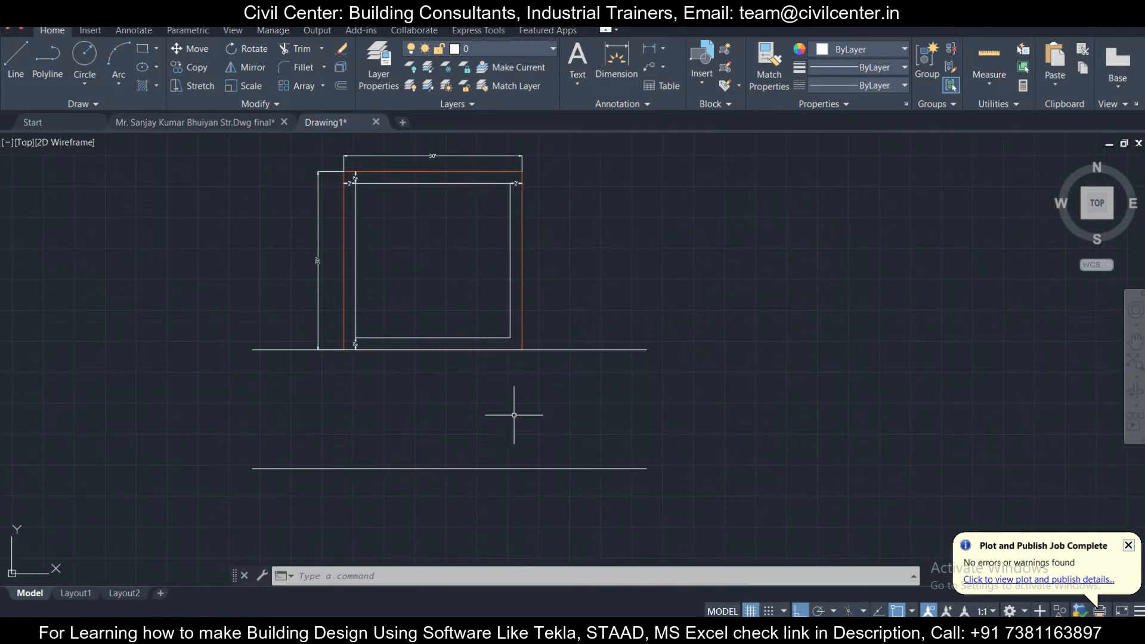
{"action": "mouse_move", "coordinate": [685, 555]}
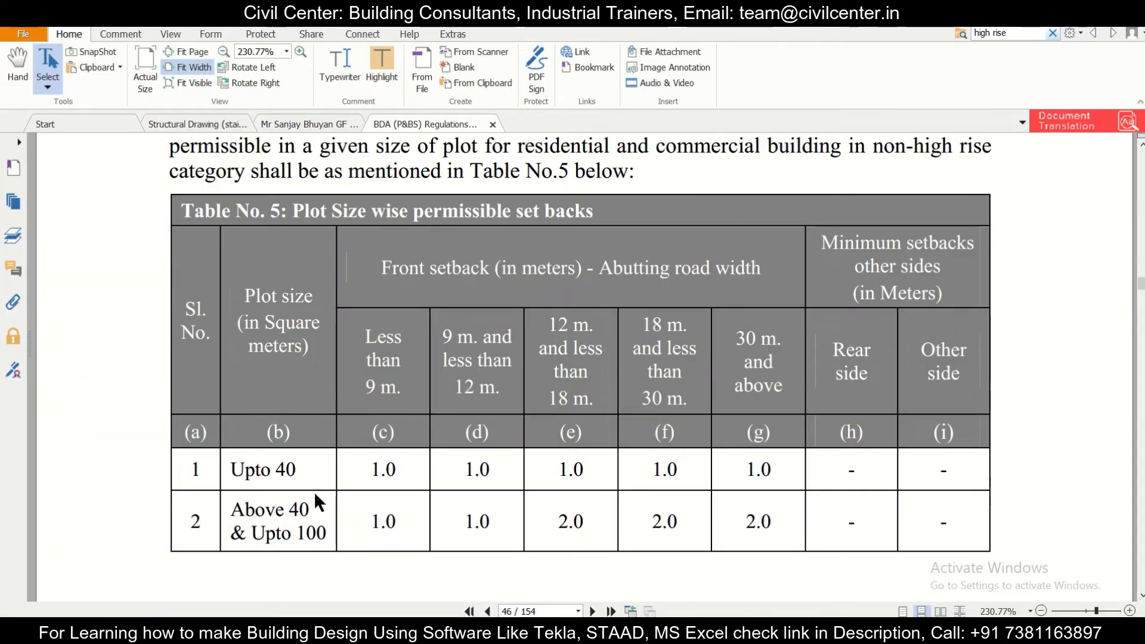
{"action": "mouse_move", "coordinate": [331, 484]}
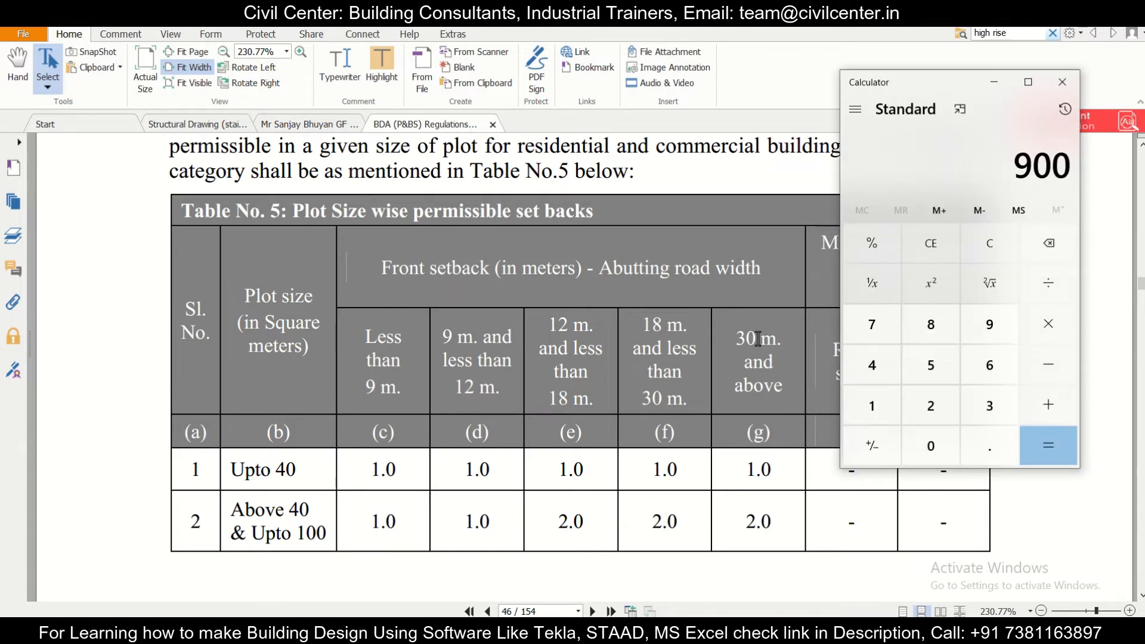
- Divide 900 by 3.28 twice in Calculator to get 83.6555 sq m, then close it
{"action": "left_click", "coordinate": [1049, 283]}
{"action": "type", "text": "3.28"}
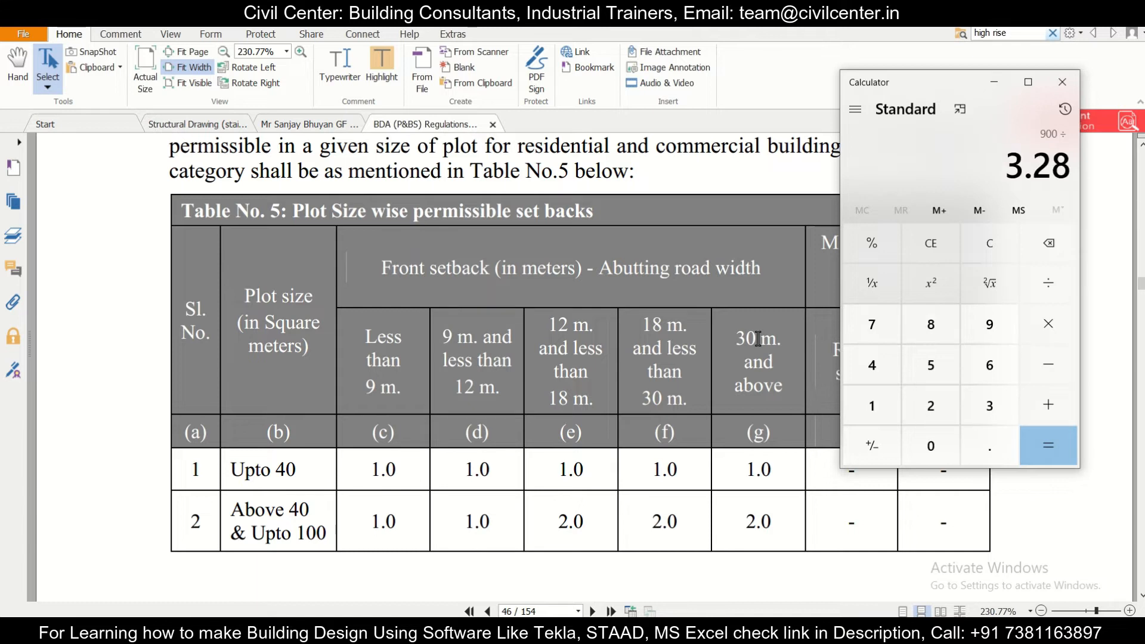
{"action": "left_click", "coordinate": [1049, 445]}
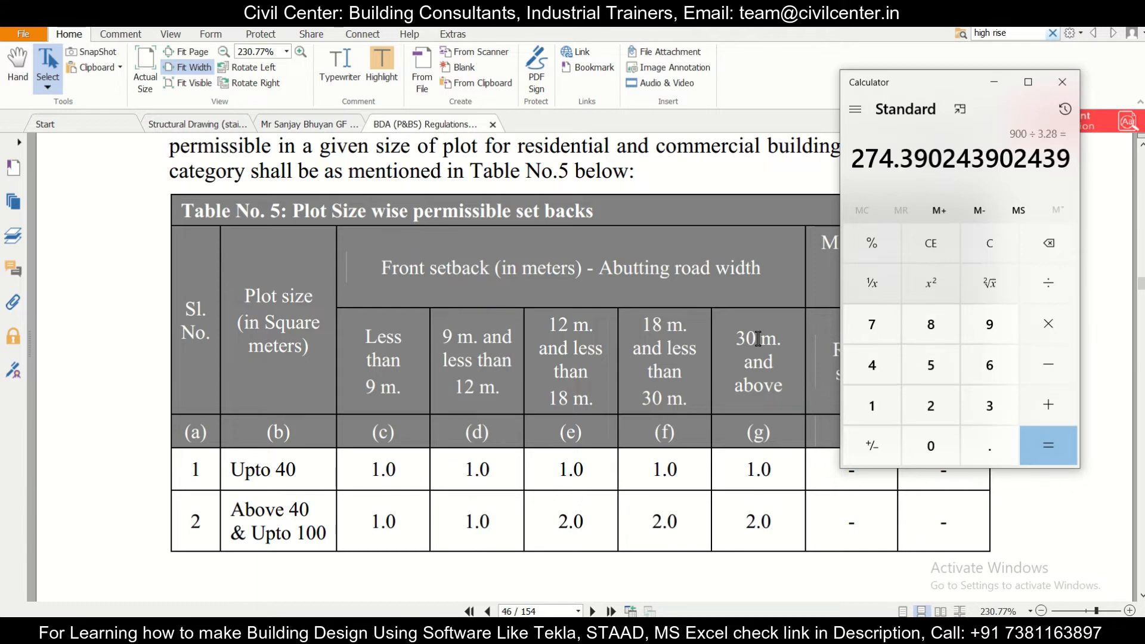
{"action": "left_click", "coordinate": [1049, 445]}
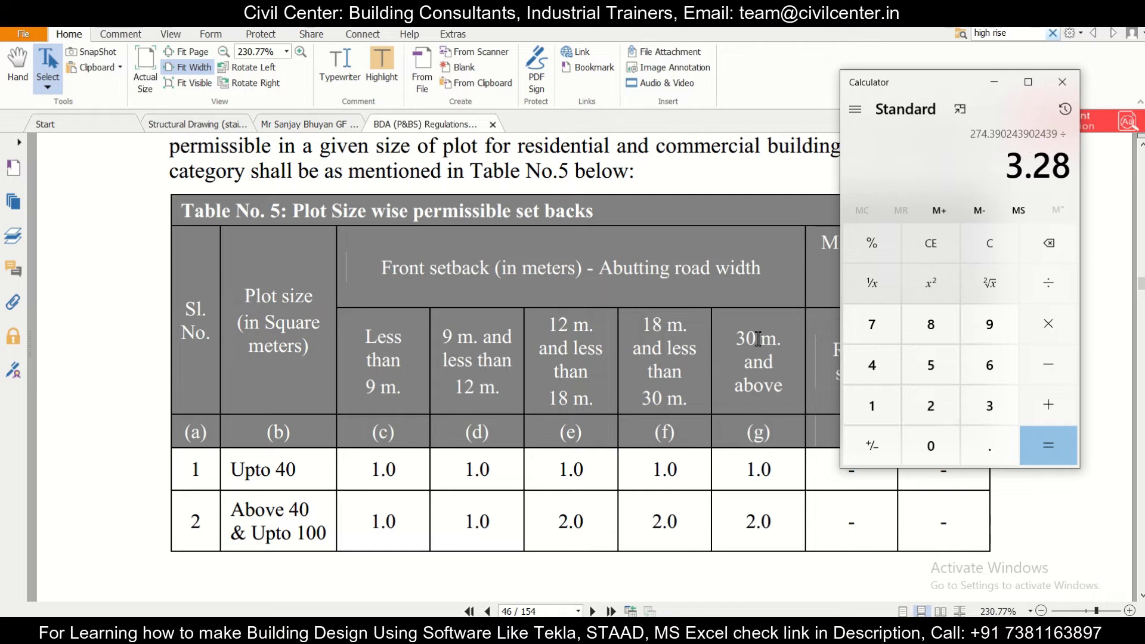
{"action": "left_click", "coordinate": [1048, 445]}
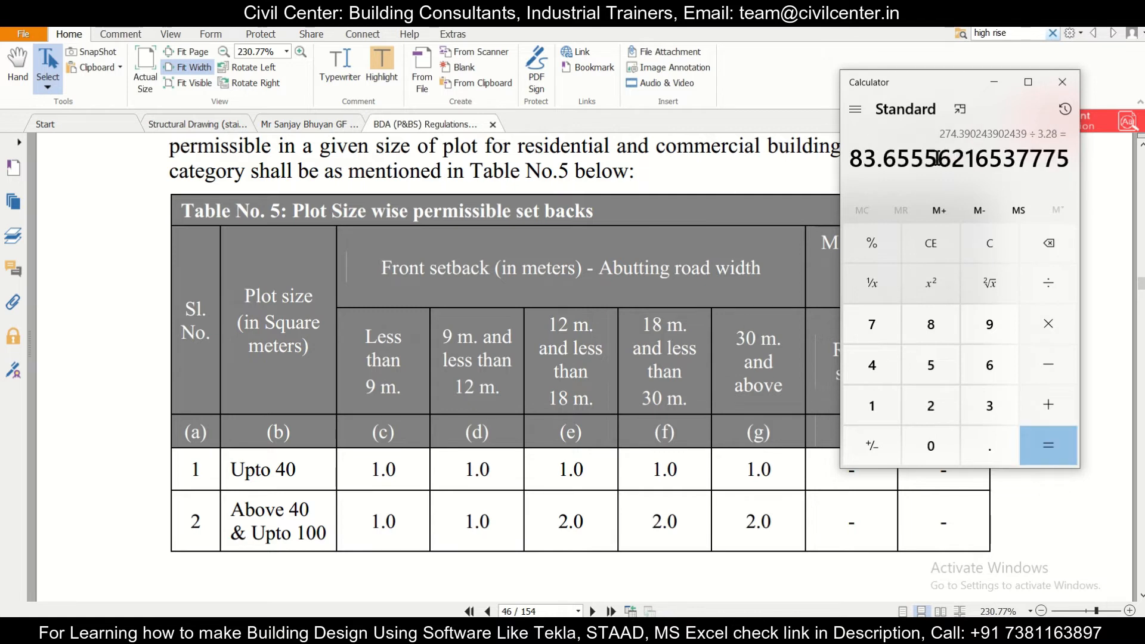
{"action": "mouse_move", "coordinate": [964, 151]}
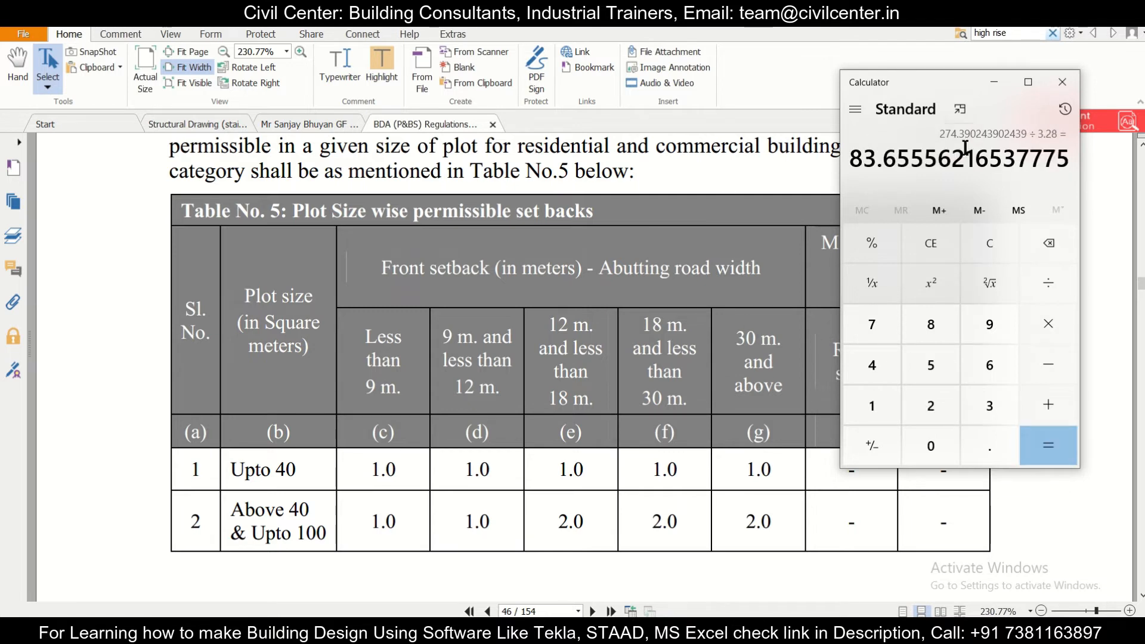
{"action": "left_click", "coordinate": [1061, 82]}
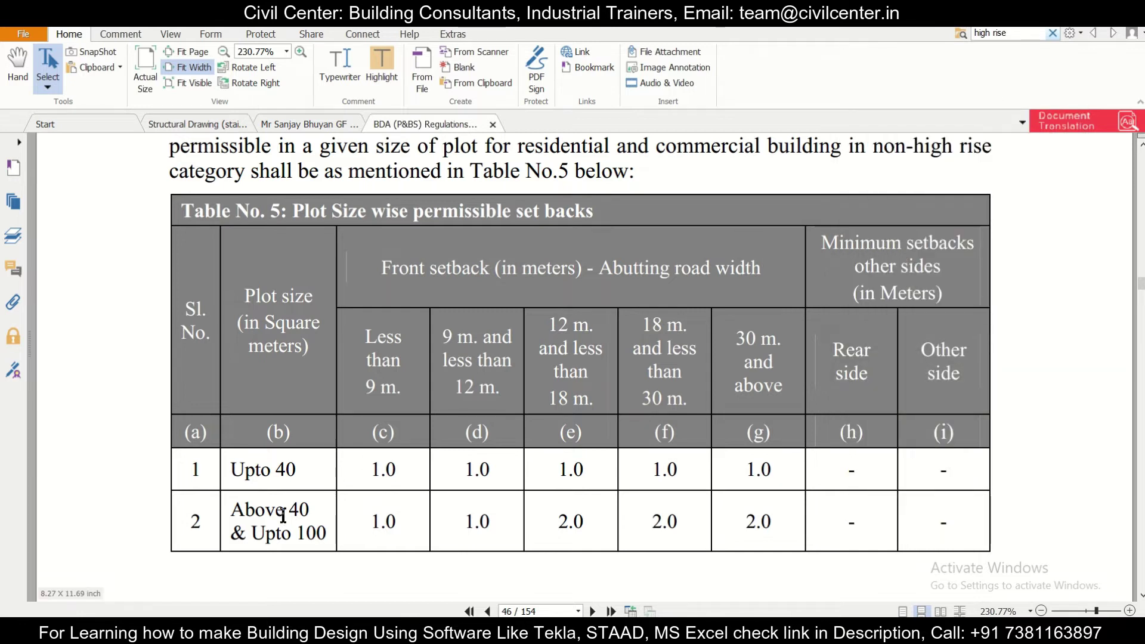
- Work out 20 ÷ 3.28 ≈ 6.0976 in Calculator and close it to return to Table No. 5
{"action": "scroll", "scroll_direction": "down", "scroll_amount": 3}
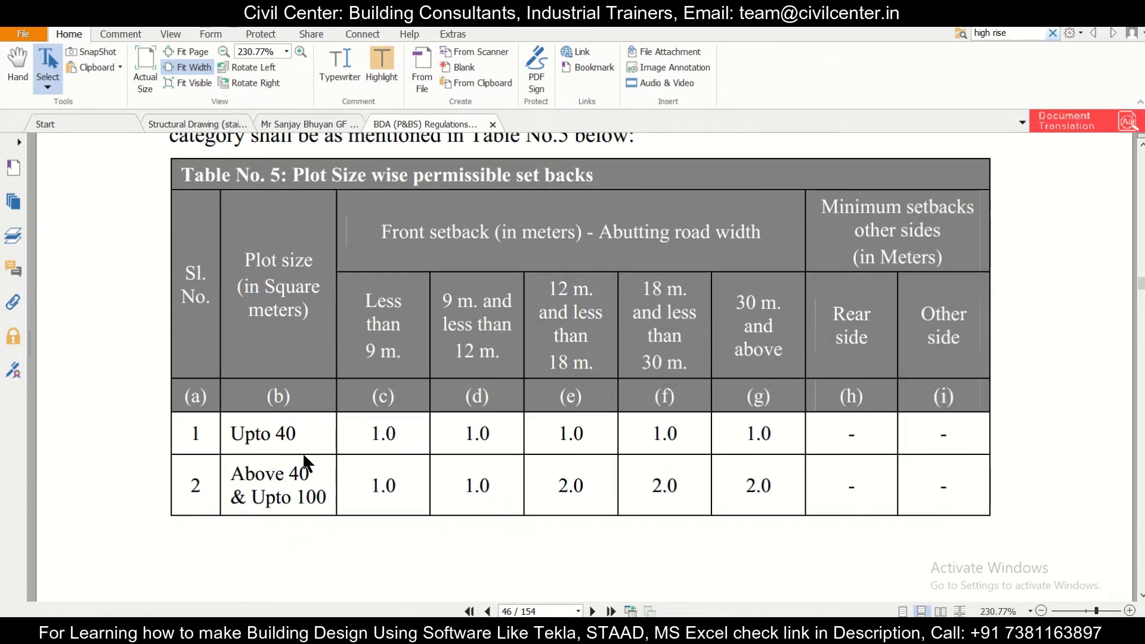
{"action": "mouse_move", "coordinate": [299, 478]}
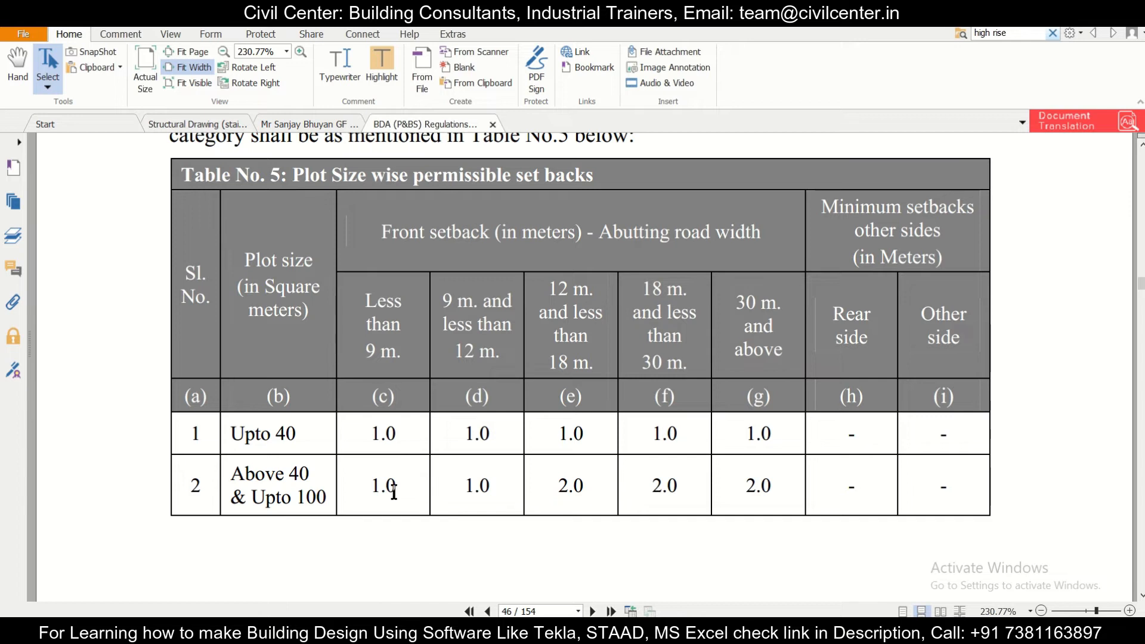
{"action": "mouse_move", "coordinate": [472, 346]}
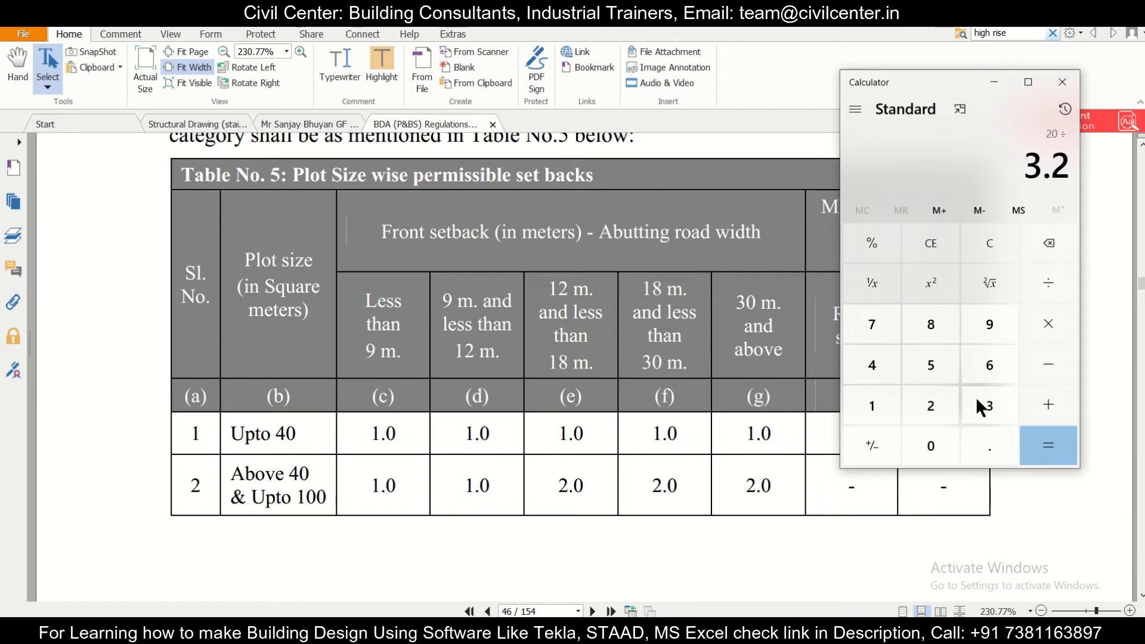
{"action": "left_click", "coordinate": [1048, 445]}
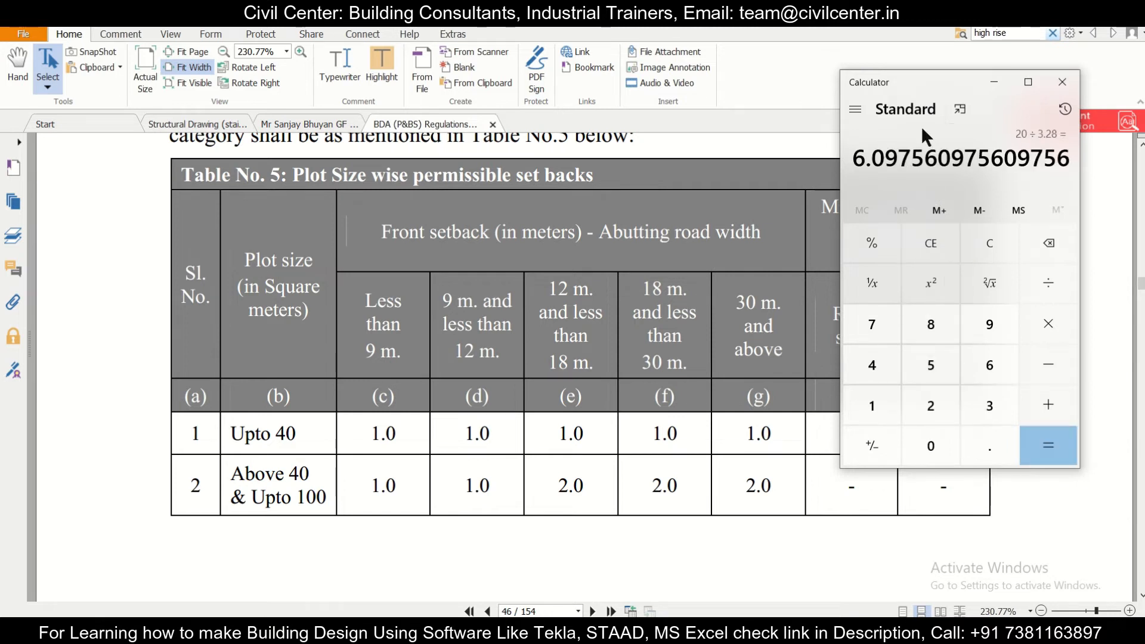
{"action": "left_click", "coordinate": [1061, 82]}
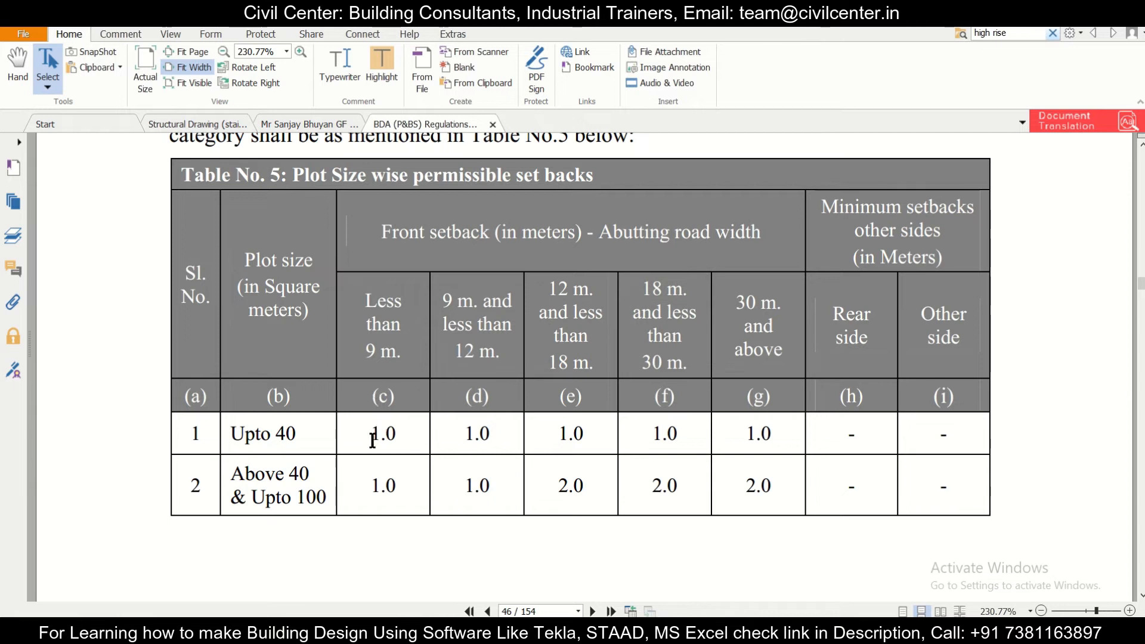
{"action": "mouse_move", "coordinate": [375, 449]}
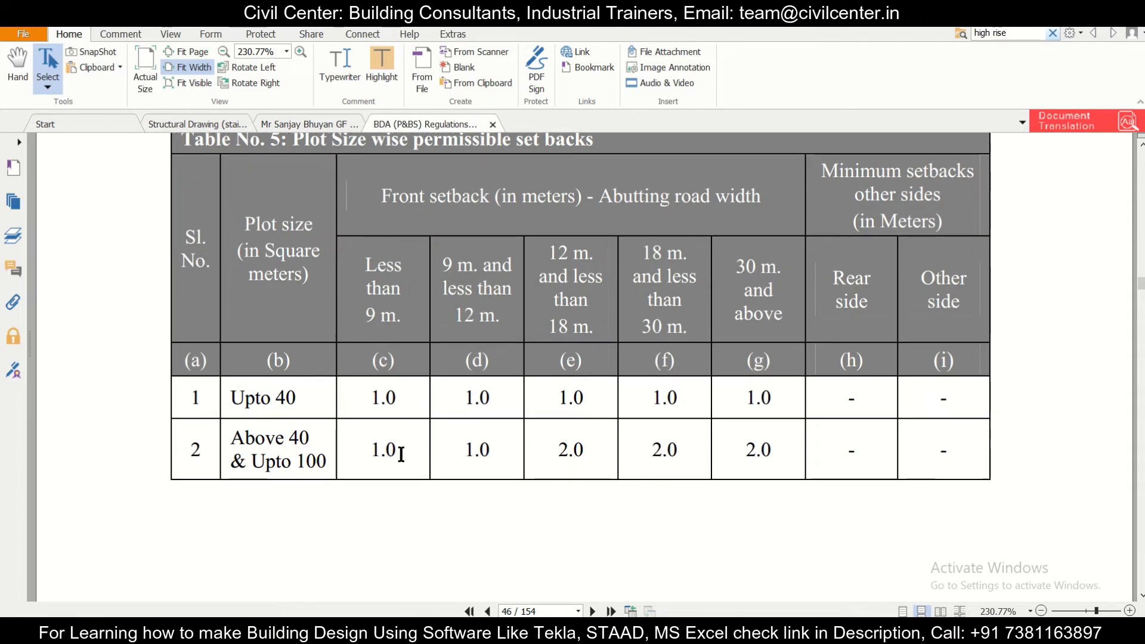
{"action": "double_click", "coordinate": [382, 449]}
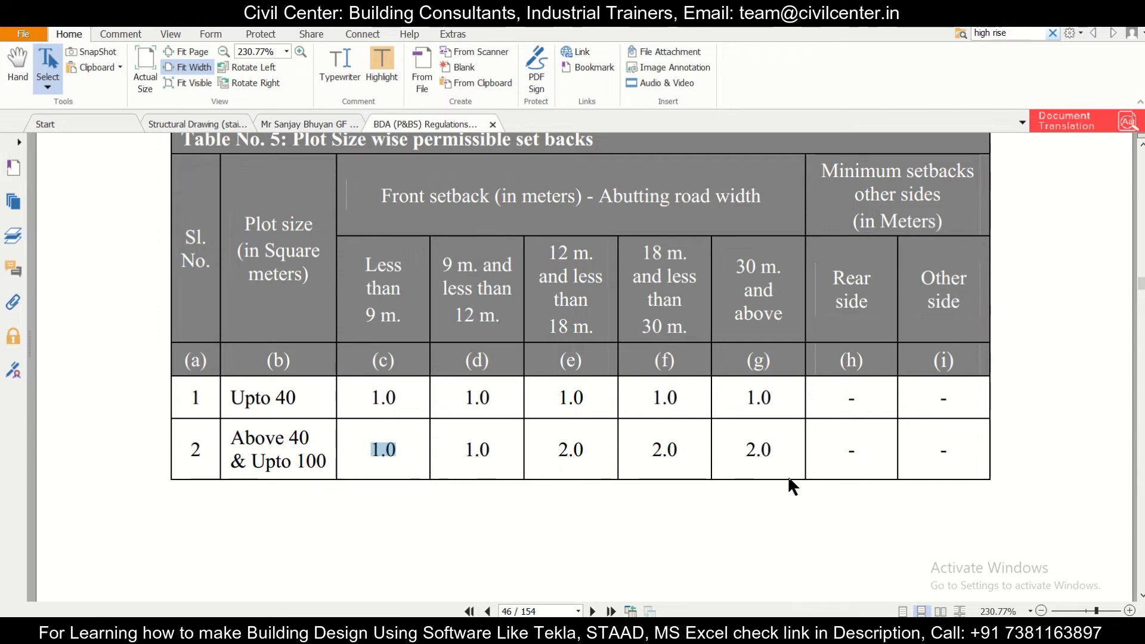
{"action": "mouse_move", "coordinate": [719, 460]}
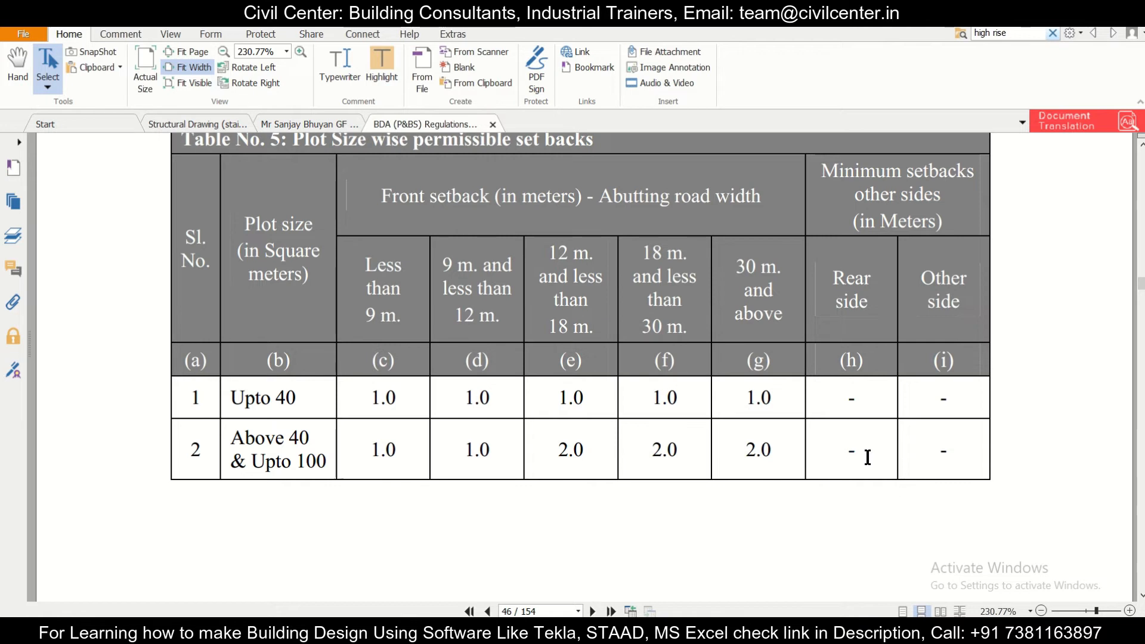
{"action": "mouse_move", "coordinate": [977, 465]}
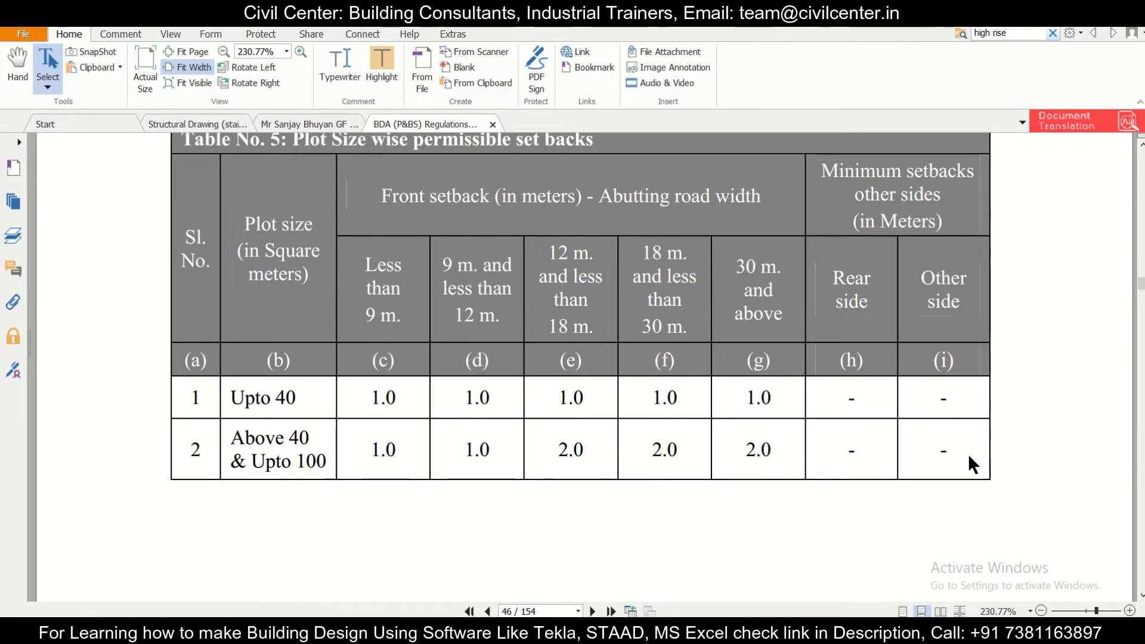
{"action": "mouse_move", "coordinate": [928, 438]}
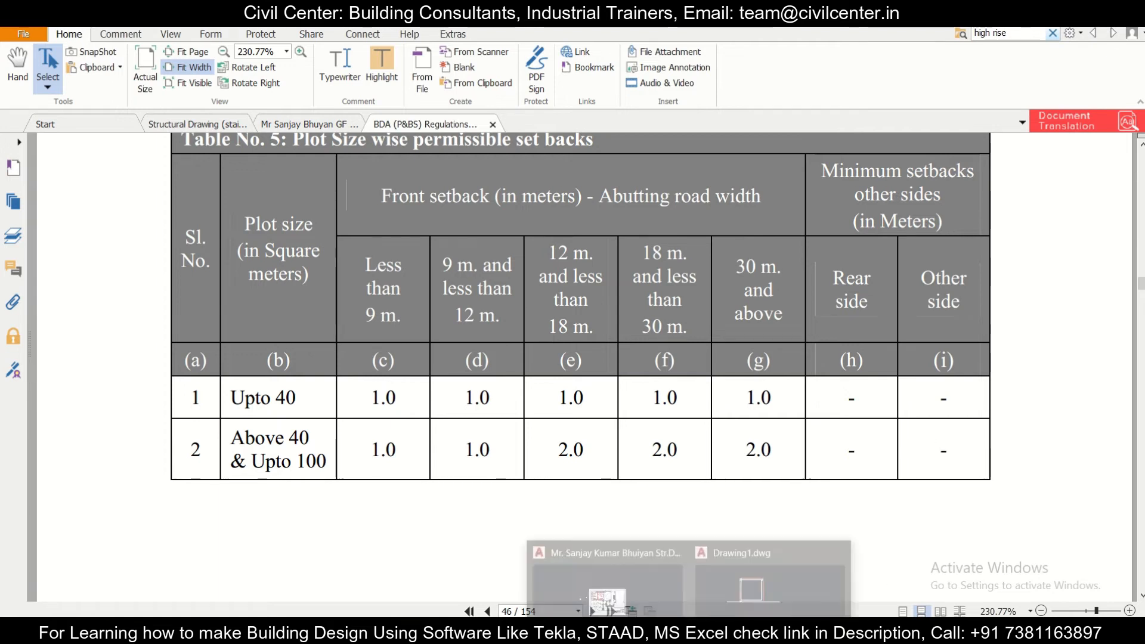
{"action": "mouse_move", "coordinate": [767, 599]}
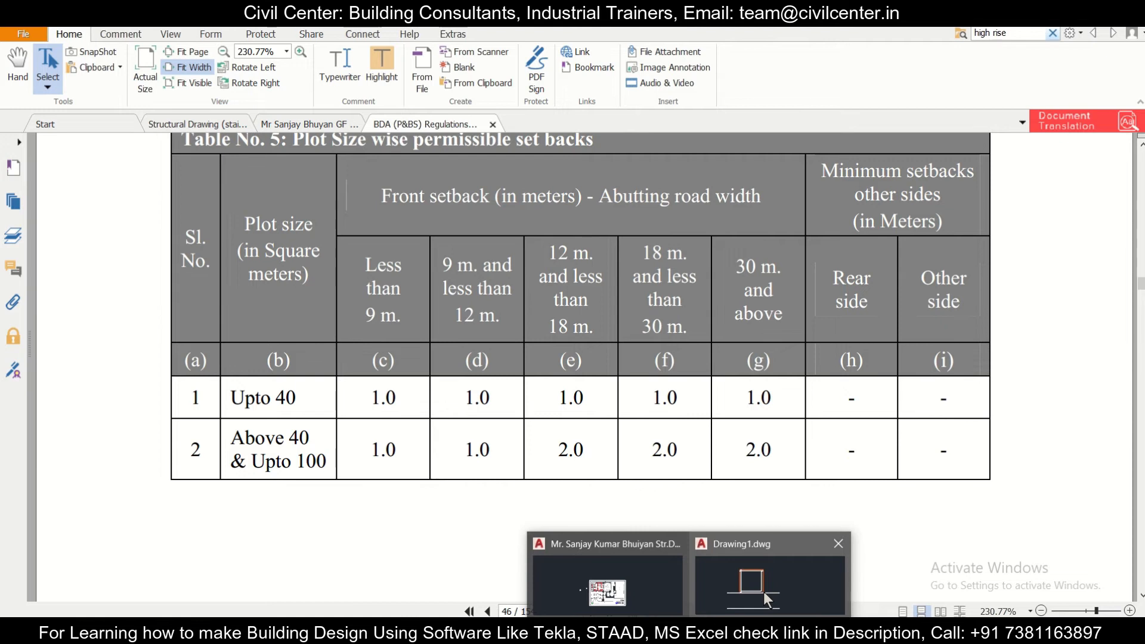
{"action": "left_click", "coordinate": [768, 584]}
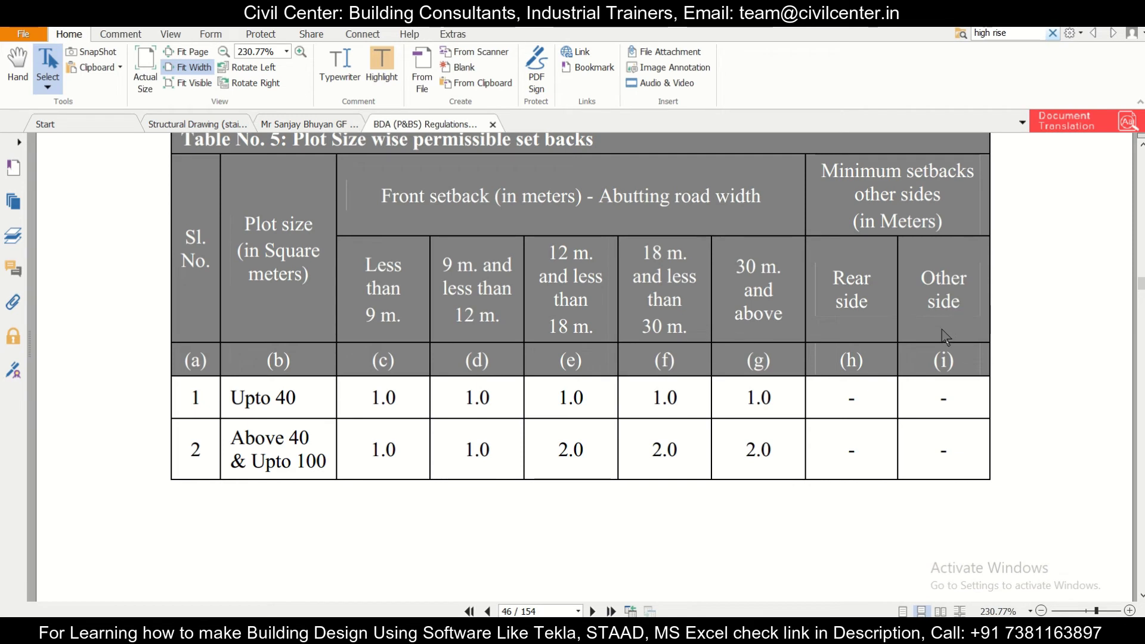
{"action": "mouse_move", "coordinate": [895, 405]}
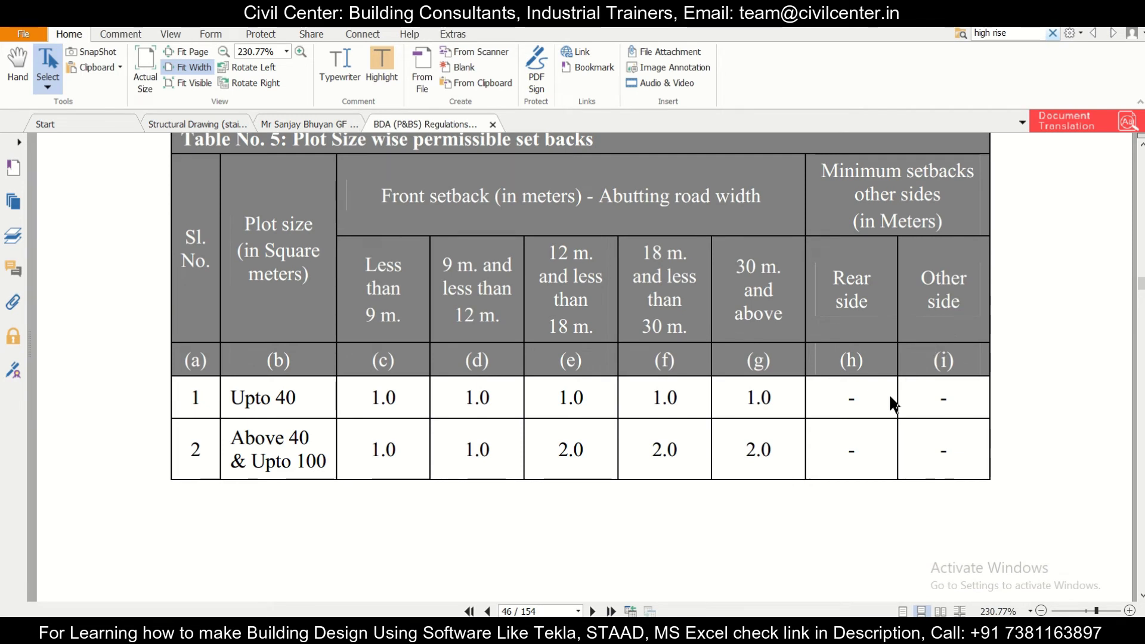
{"action": "mouse_move", "coordinate": [883, 402]}
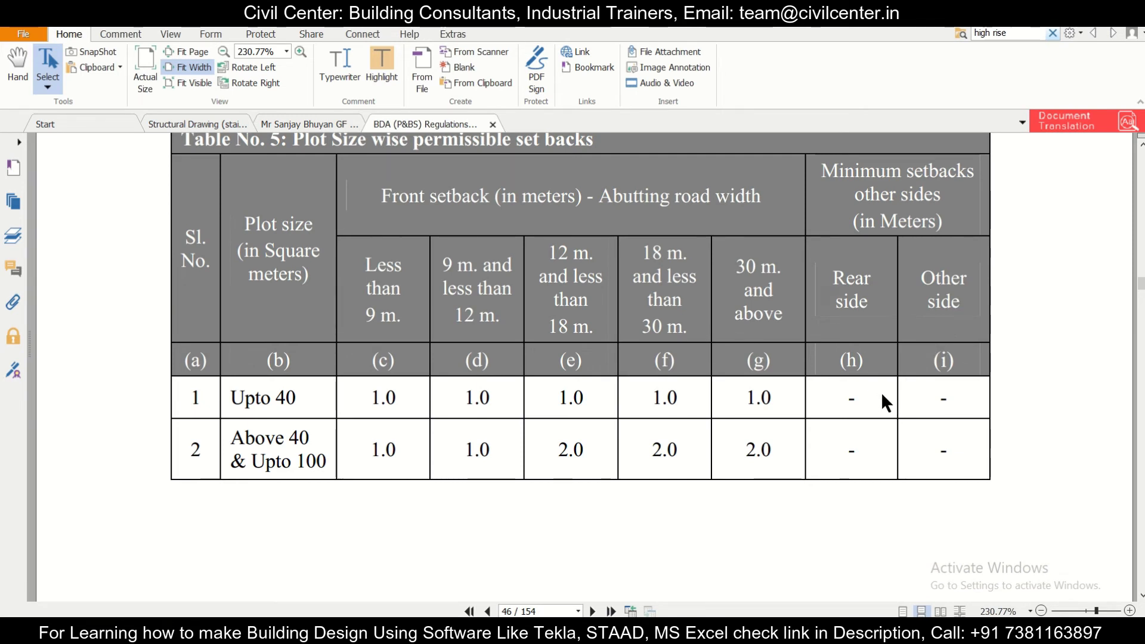
- Scroll through Table No. 5 onto page 47 down to clause (4) on institutional and assembly building setbacks
{"action": "scroll", "scroll_direction": "down", "scroll_amount": 3}
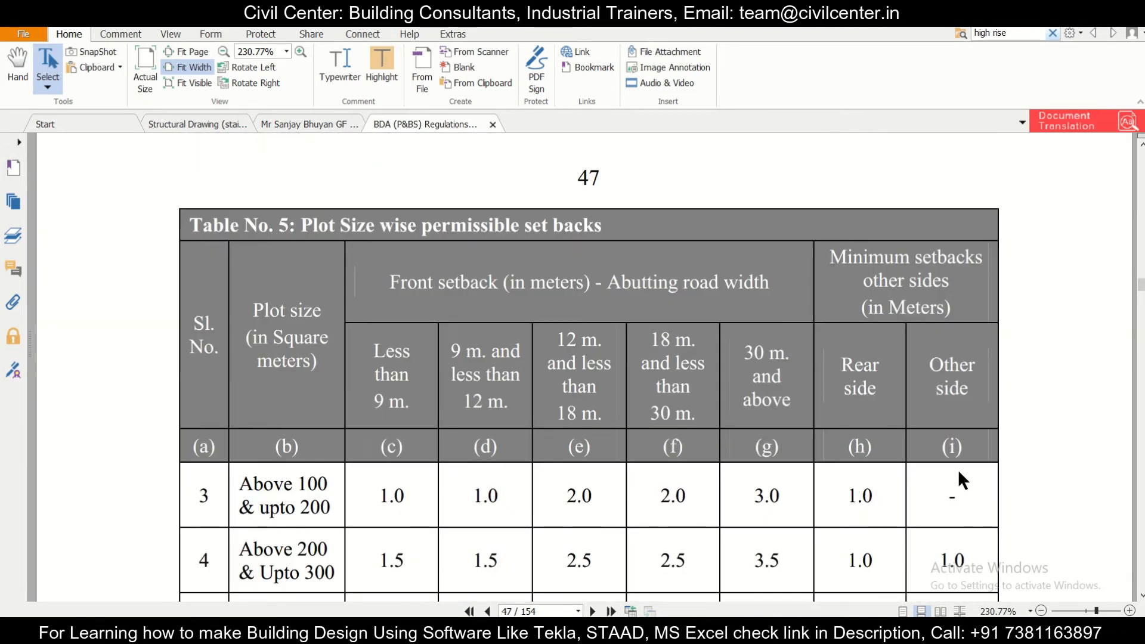
{"action": "scroll", "scroll_direction": "down", "scroll_amount": 3}
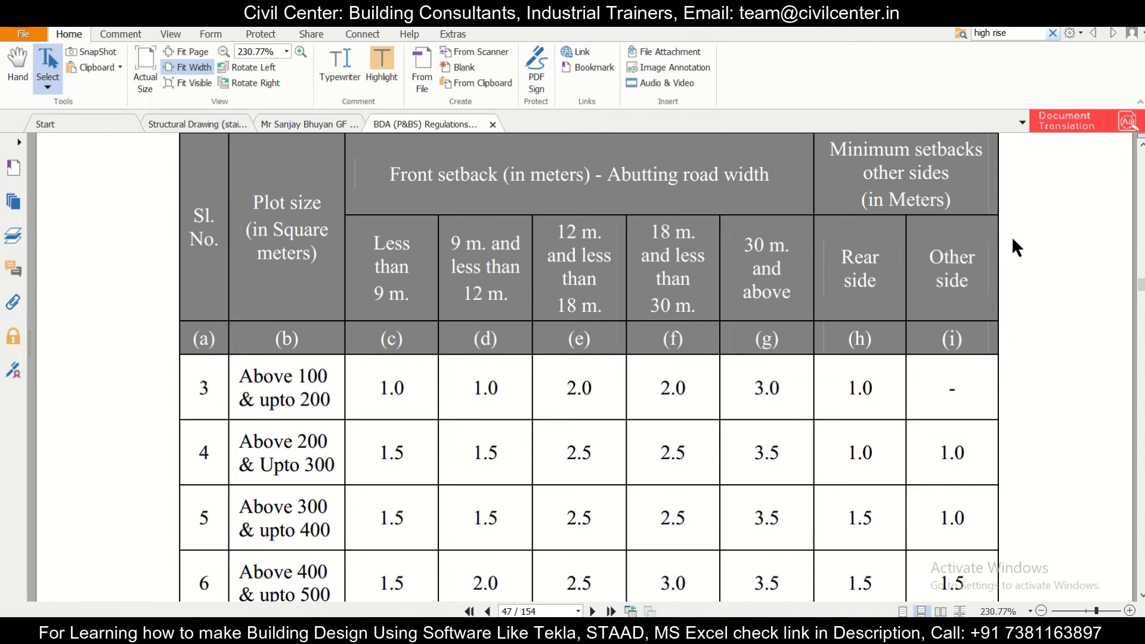
{"action": "mouse_move", "coordinate": [351, 315]}
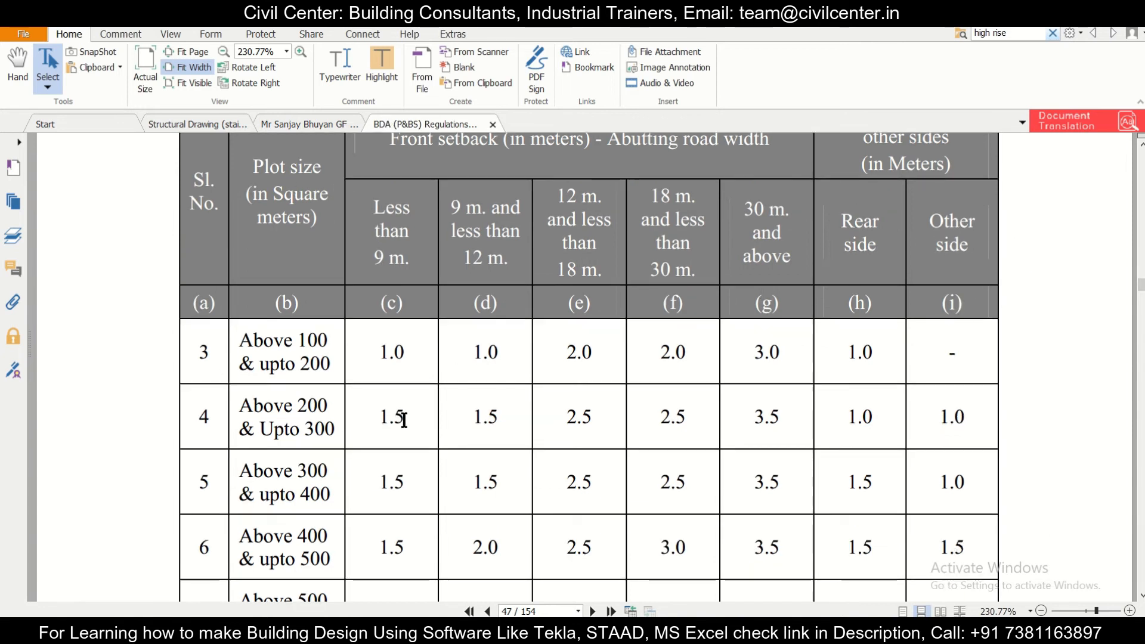
{"action": "mouse_move", "coordinate": [988, 436]}
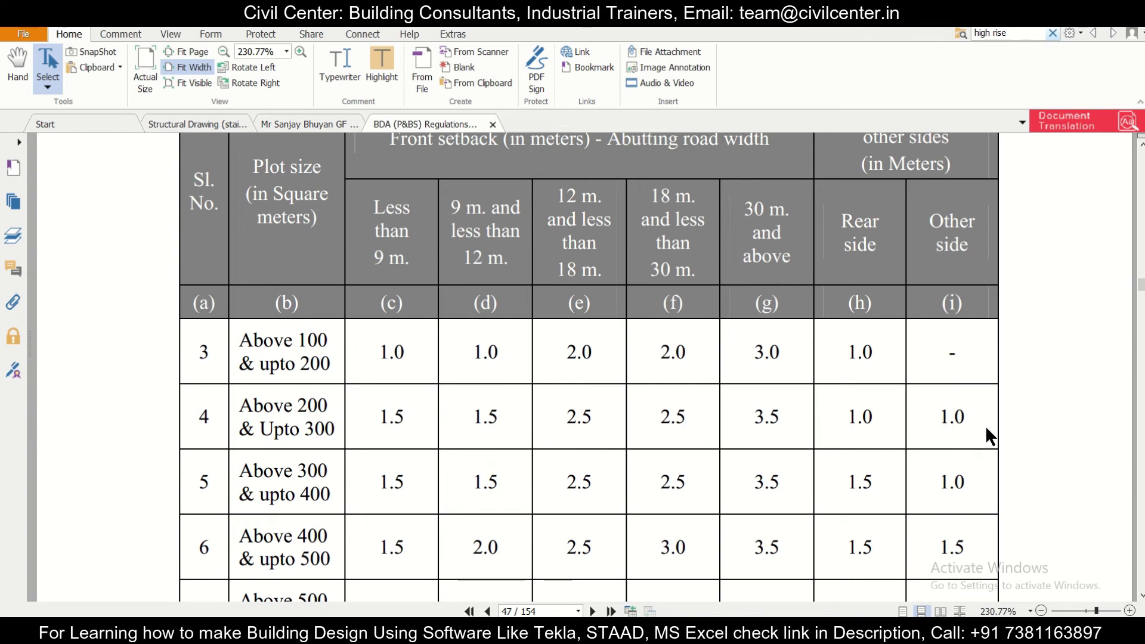
{"action": "mouse_move", "coordinate": [540, 442]}
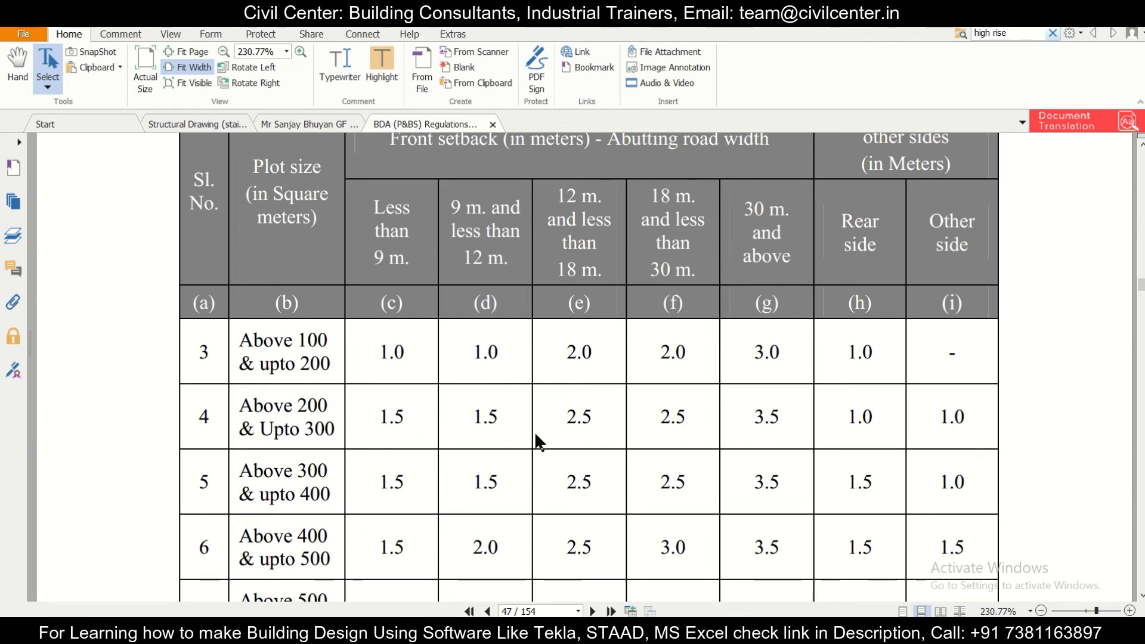
{"action": "scroll", "scroll_direction": "down", "scroll_amount": 3}
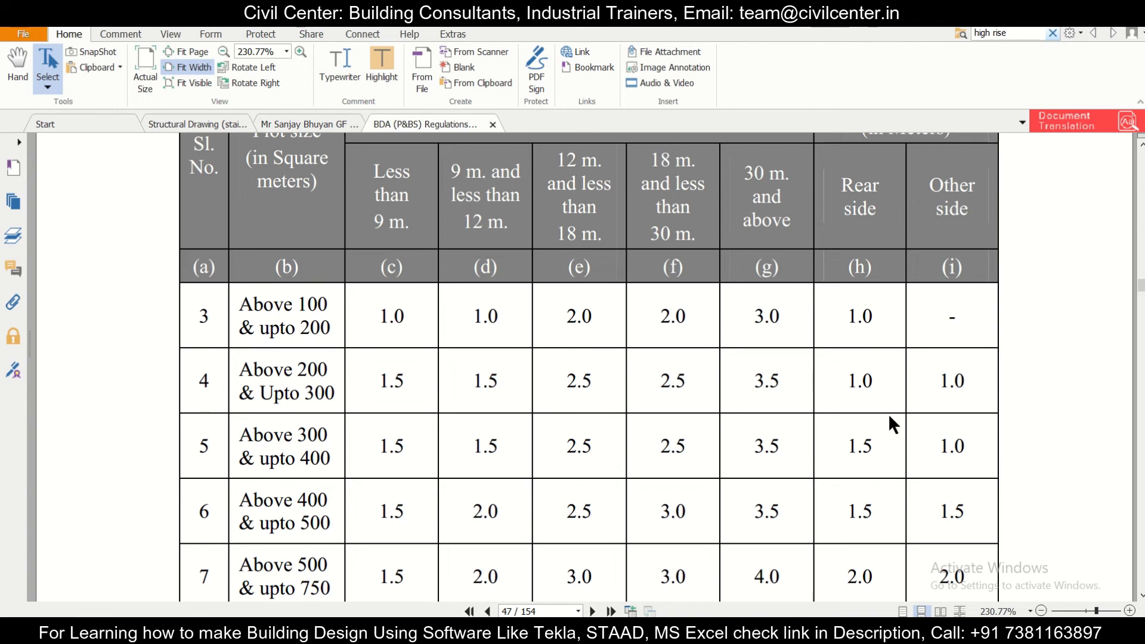
{"action": "scroll", "scroll_direction": "down", "scroll_amount": 3}
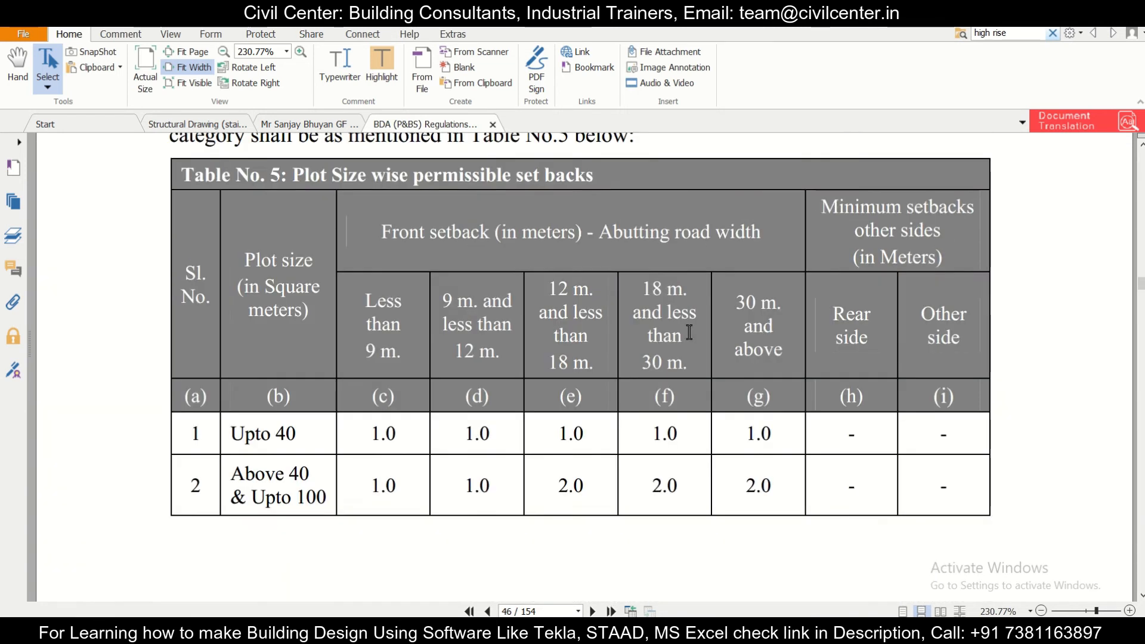
{"action": "scroll", "scroll_direction": "down", "scroll_amount": 3}
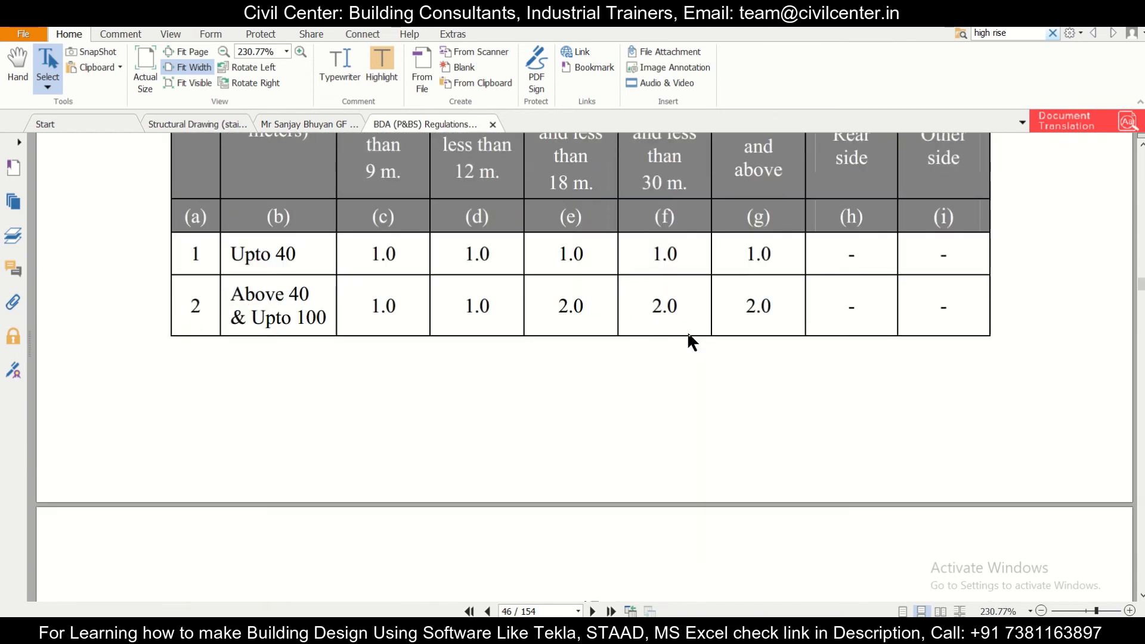
{"action": "scroll", "scroll_direction": "down", "scroll_amount": 3}
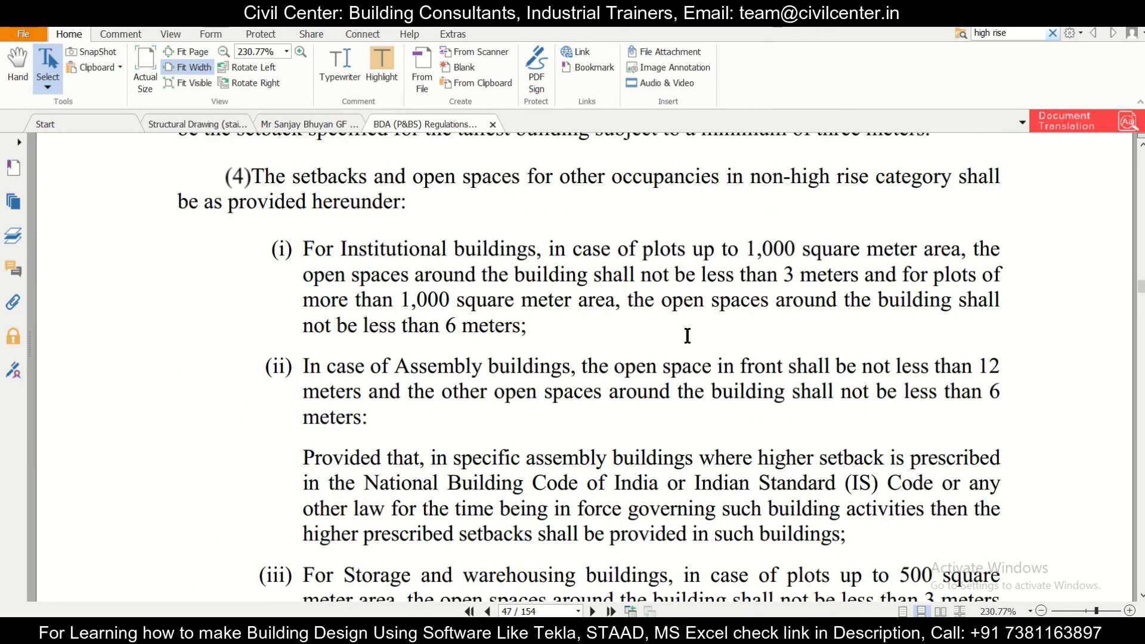
- Scroll to page 48's Table No. 6, high-rise open spaces from 6 to 12 meters by height, with its note
{"action": "scroll", "scroll_direction": "down", "scroll_amount": 3}
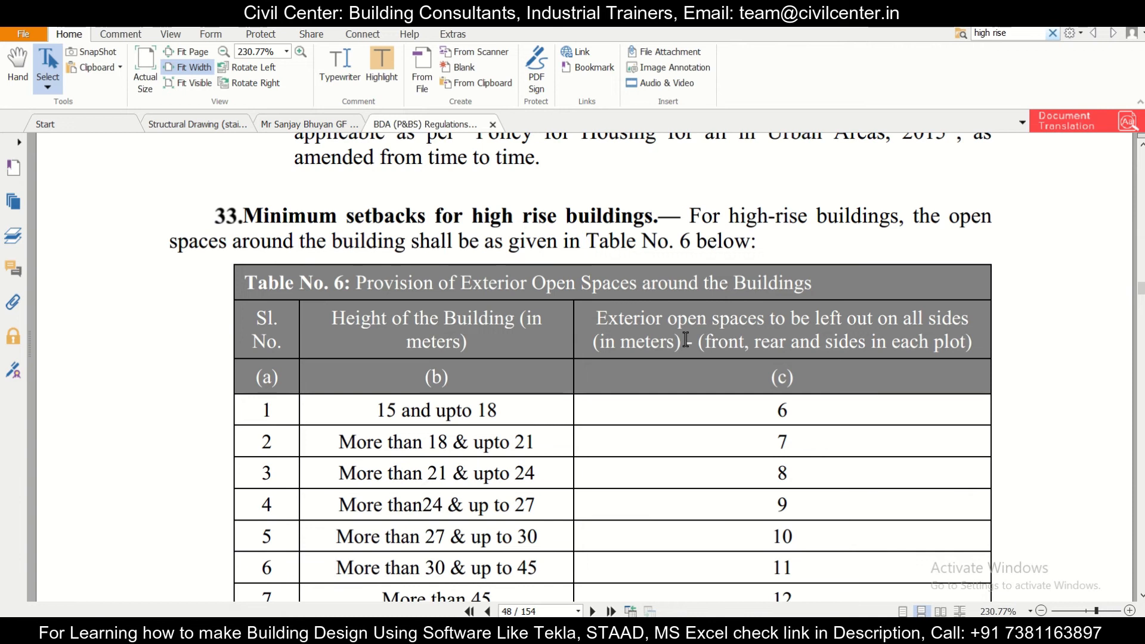
{"action": "mouse_move", "coordinate": [712, 336]}
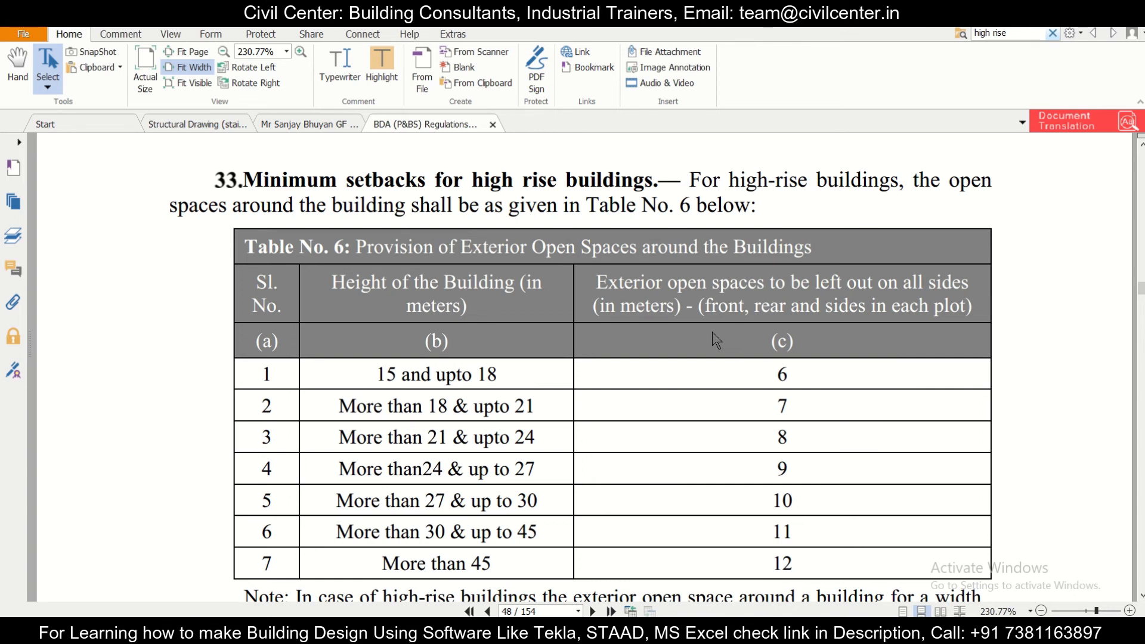
{"action": "mouse_move", "coordinate": [692, 372]}
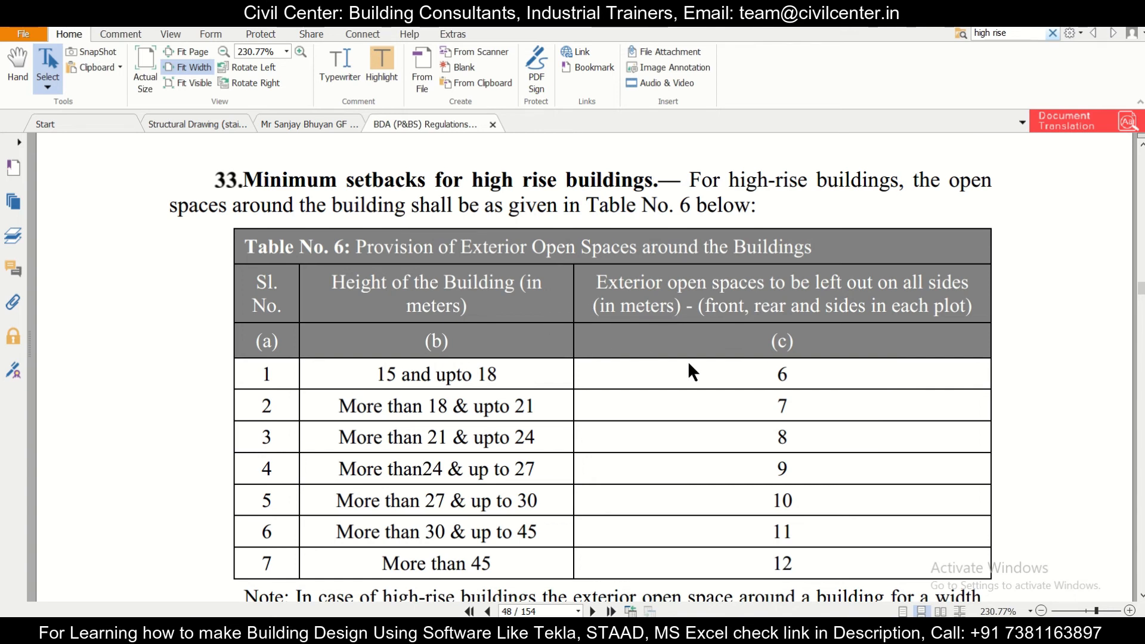
{"action": "scroll", "scroll_direction": "down", "scroll_amount": 3}
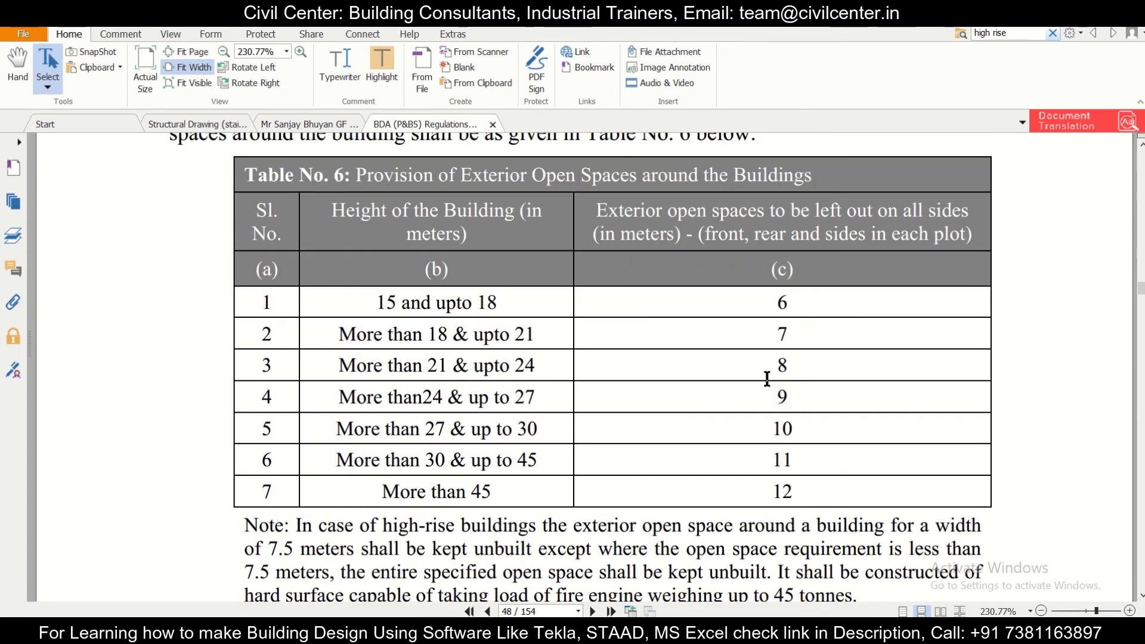
{"action": "scroll", "scroll_direction": "up", "scroll_amount": 3}
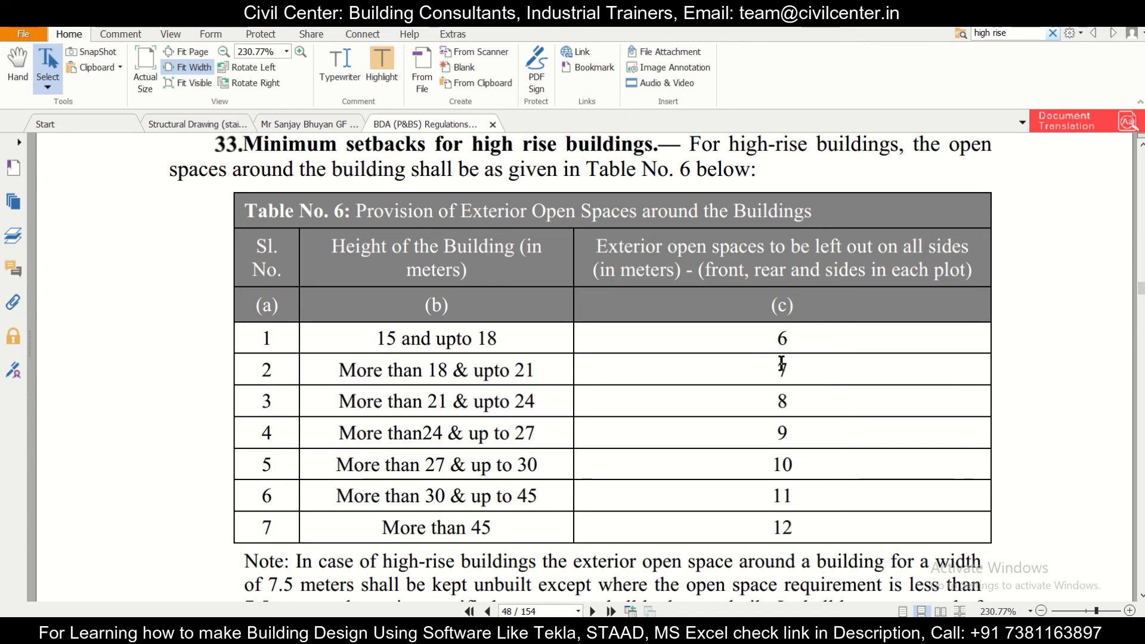
{"action": "scroll", "scroll_direction": "down", "scroll_amount": 3}
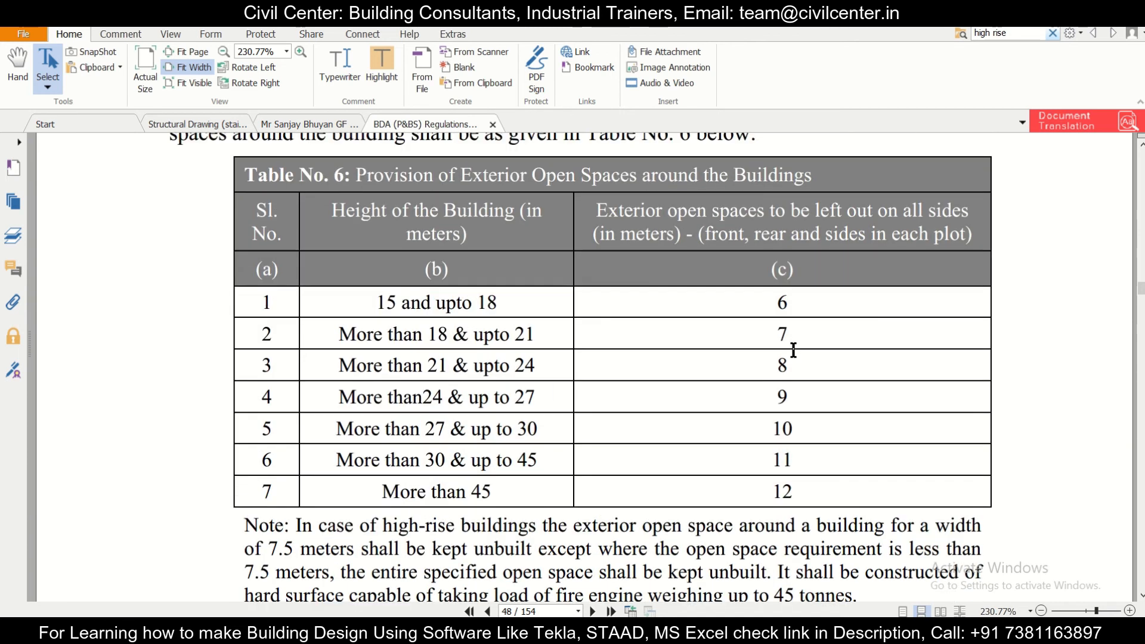
{"action": "mouse_move", "coordinate": [699, 385]}
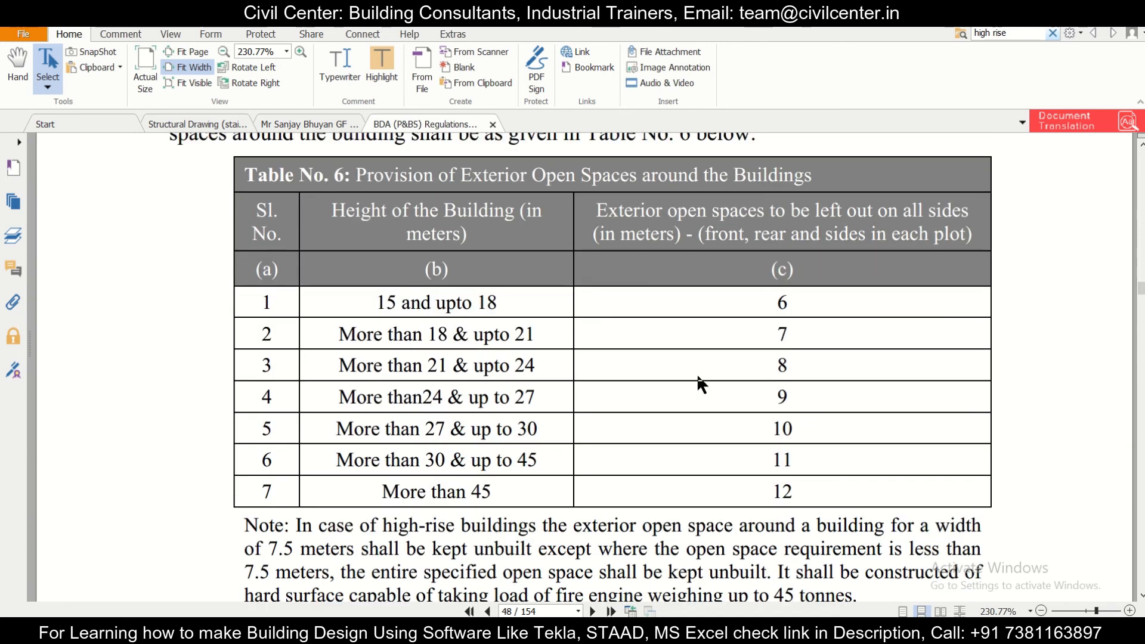
{"action": "mouse_move", "coordinate": [754, 330]}
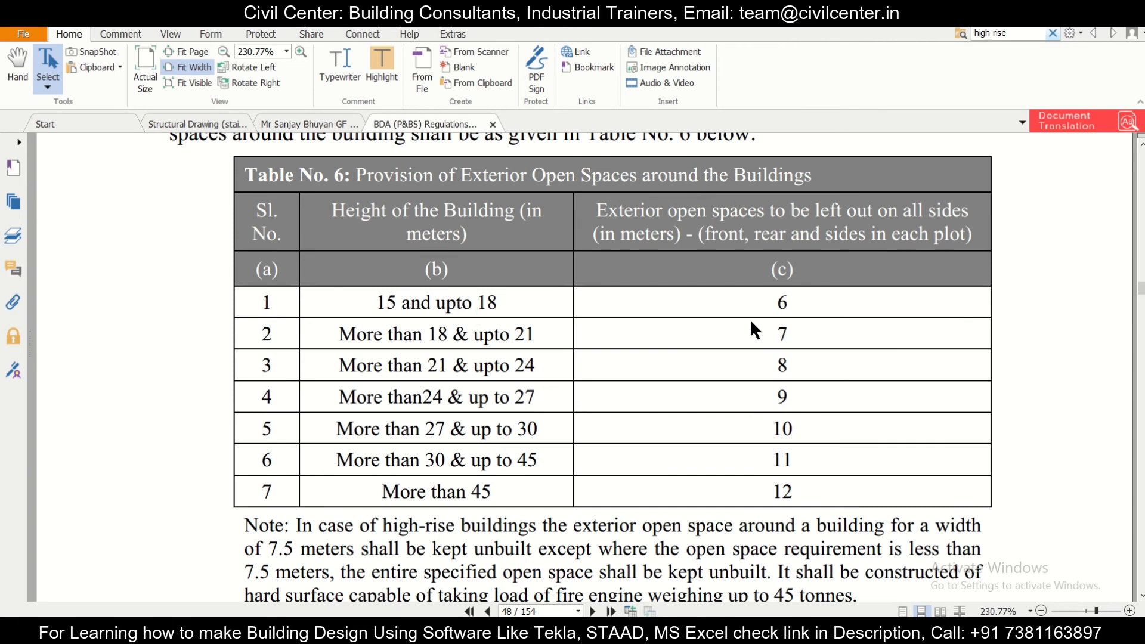
{"action": "mouse_move", "coordinate": [776, 310]}
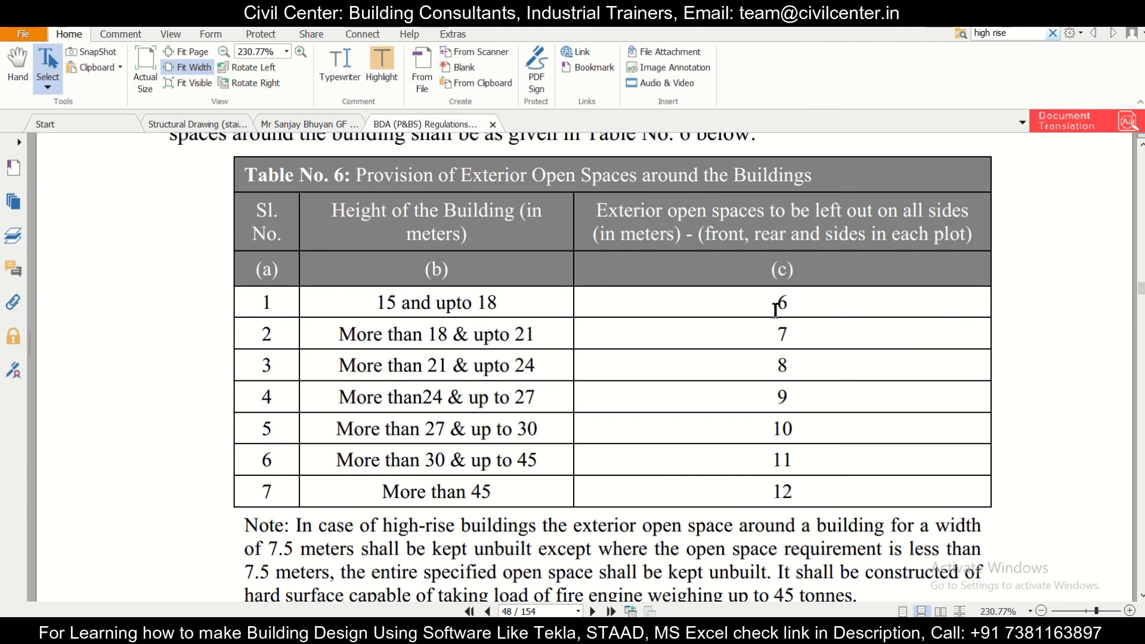
{"action": "mouse_move", "coordinate": [886, 243]}
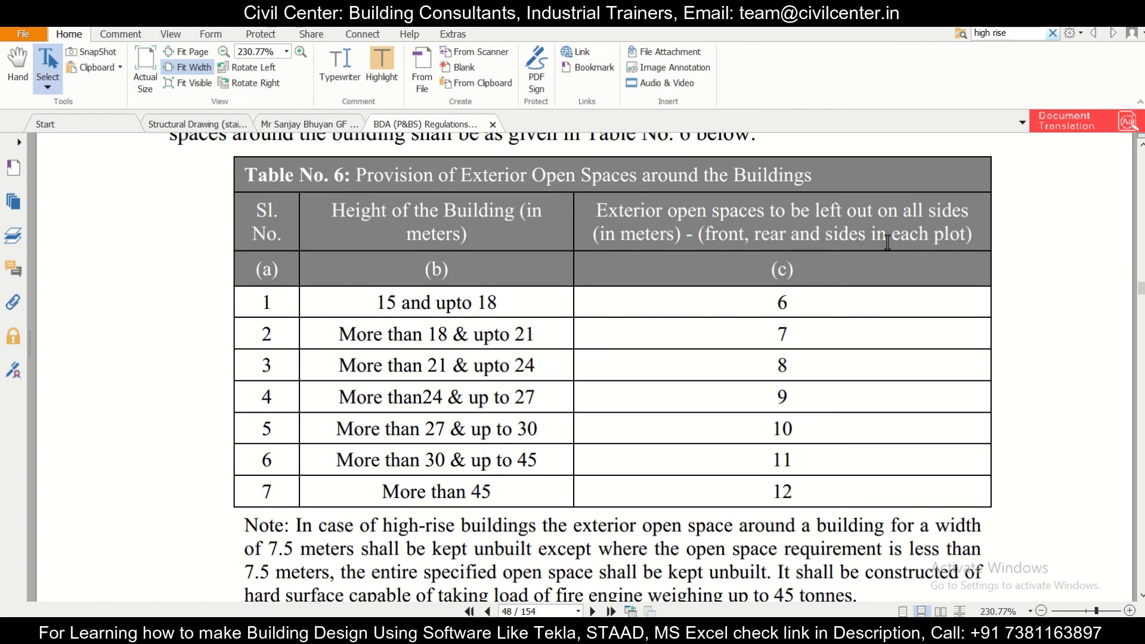
{"action": "mouse_move", "coordinate": [792, 283]}
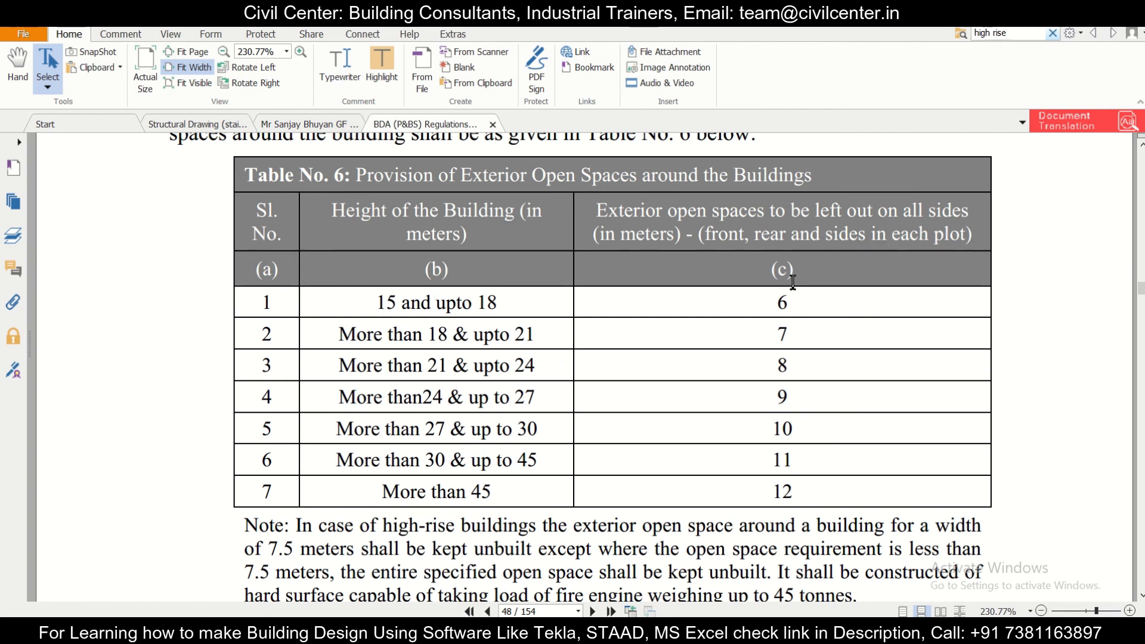
{"action": "mouse_move", "coordinate": [766, 324]}
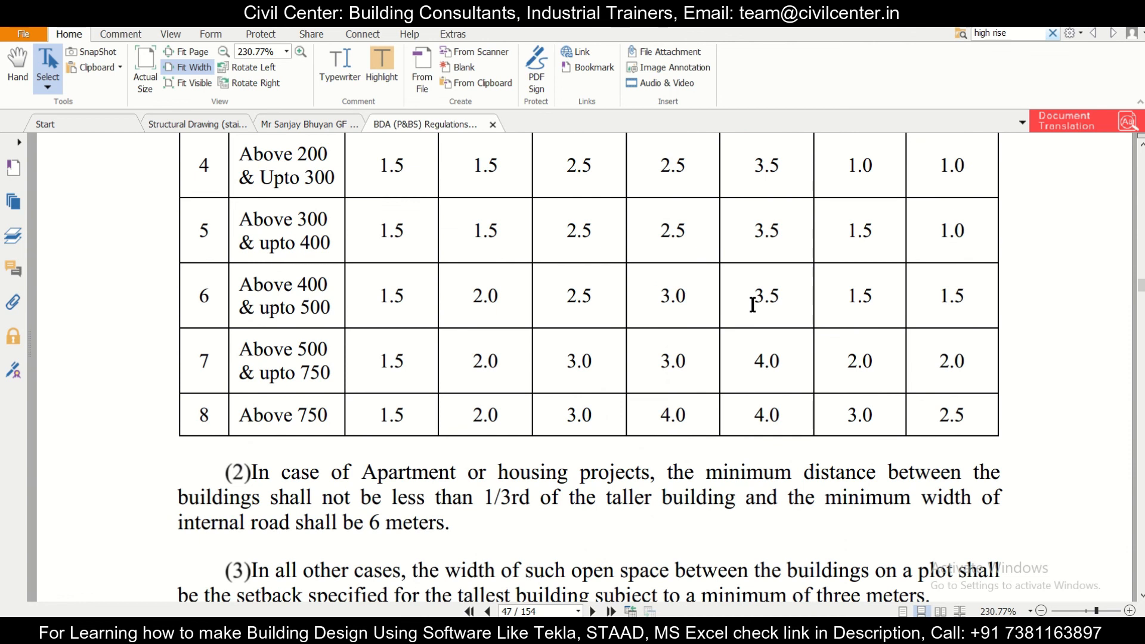
- Scroll back up to Table No. 5's setbacks for plots above 100 sq m on page 47
{"action": "scroll", "scroll_direction": "up", "scroll_amount": 3}
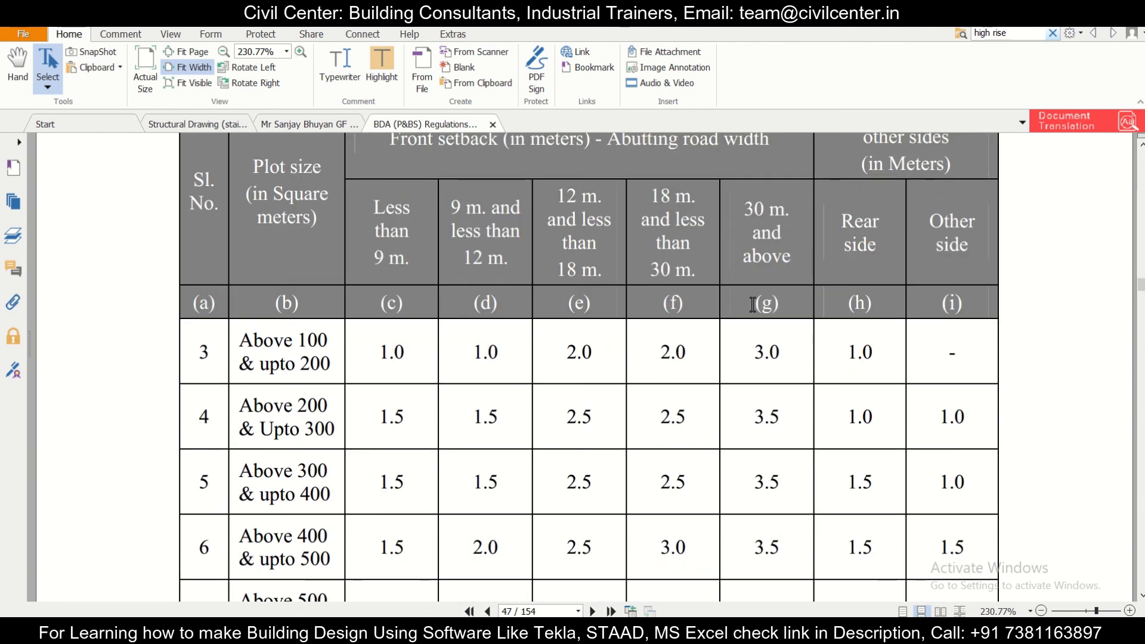
{"action": "scroll", "scroll_direction": "up", "scroll_amount": 3}
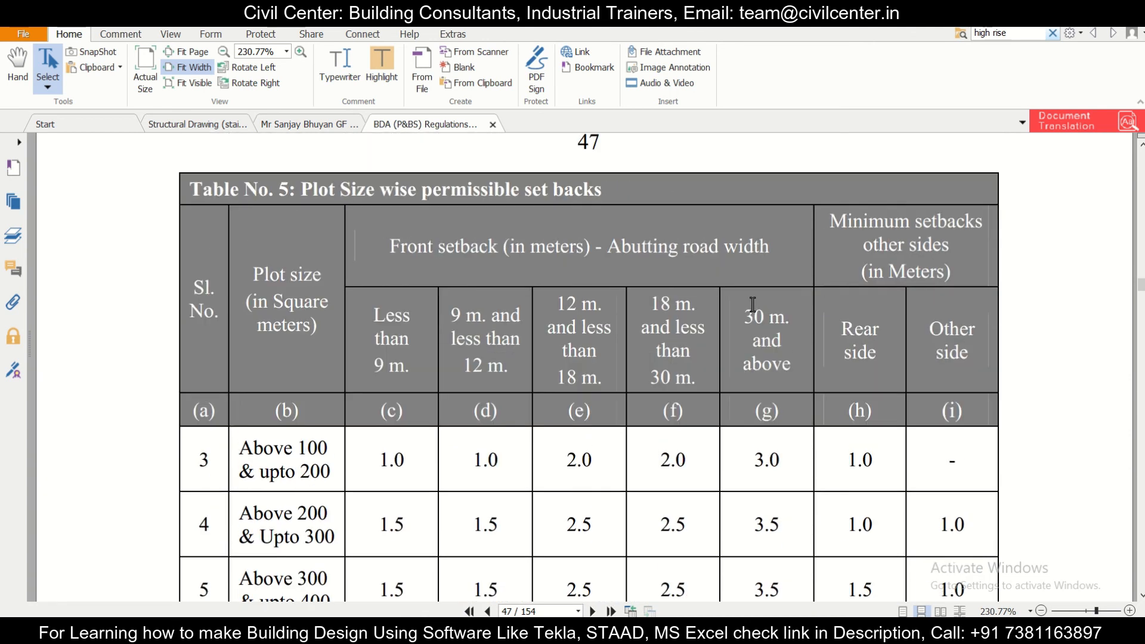